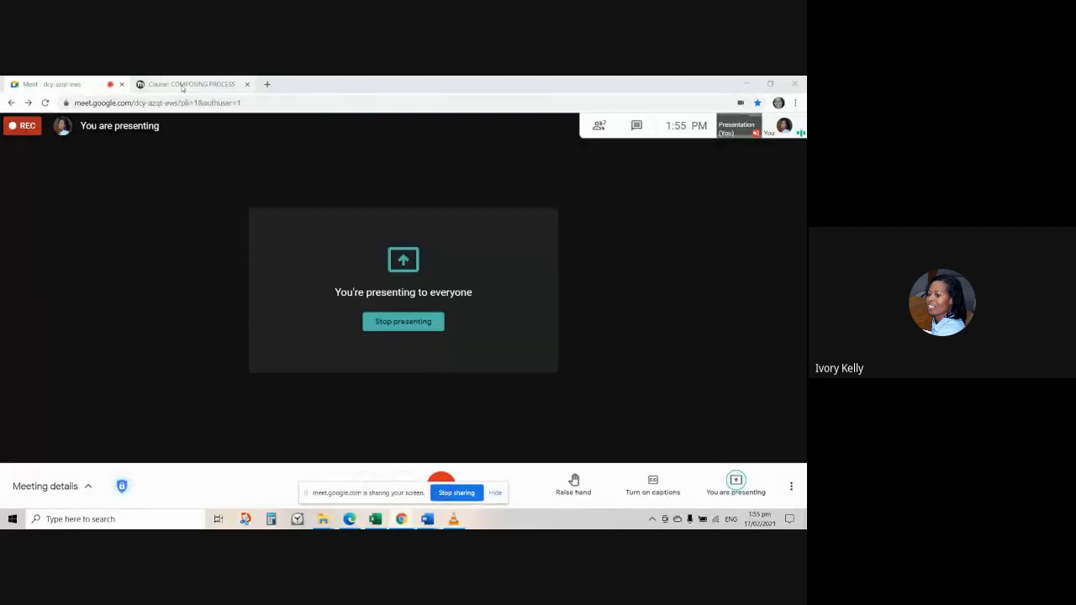
Step: Switch to the COMPOSING PROCESS course tab and scroll down to Week 5's forum assessments
{"action": "left_click", "coordinate": [190, 83]}
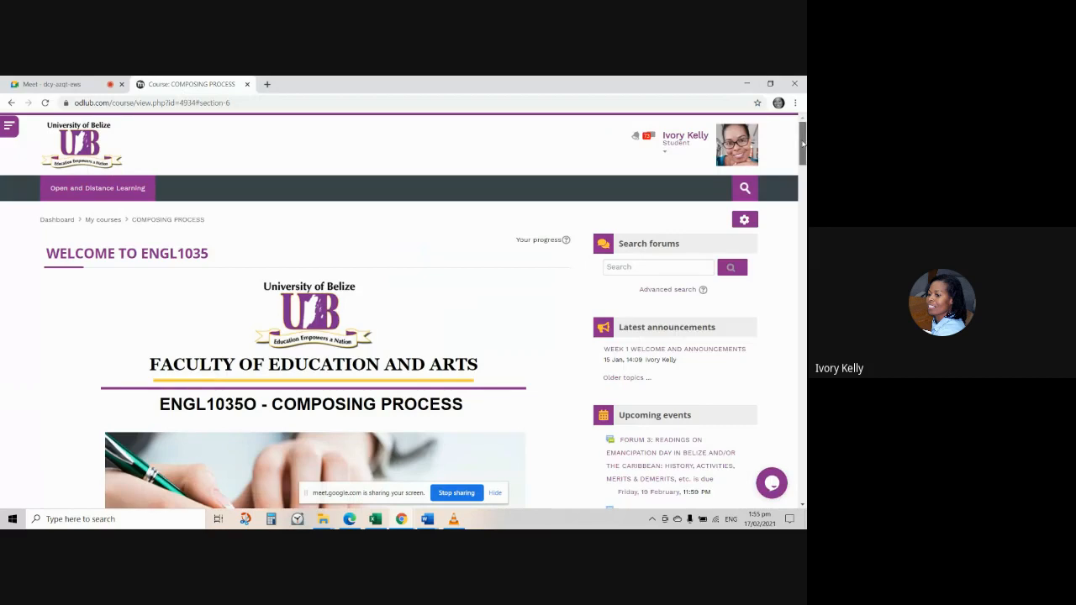
{"action": "scroll", "scroll_direction": "down", "scroll_amount": 3}
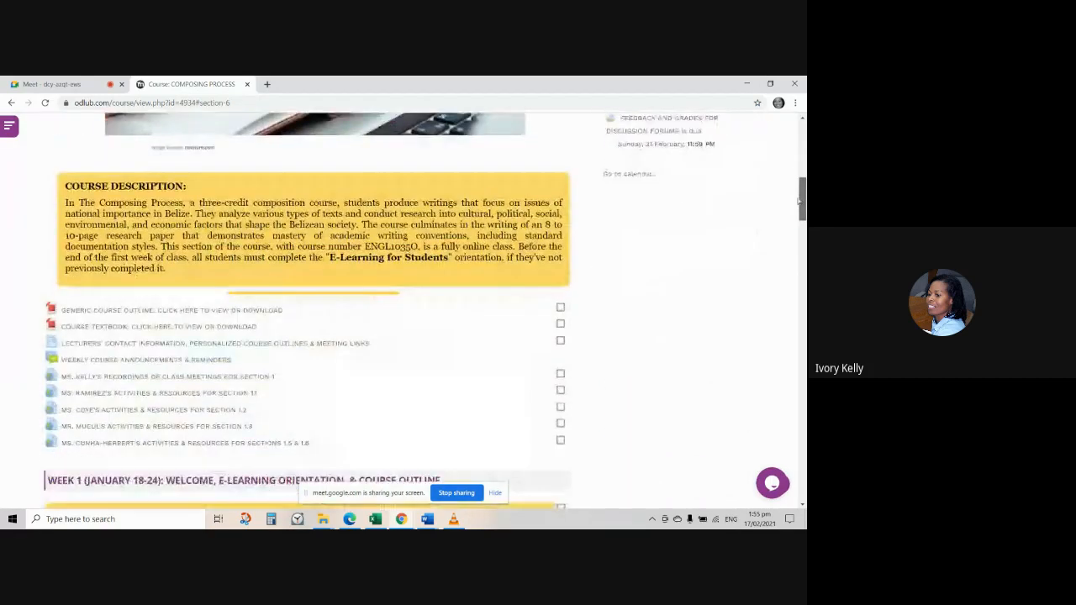
{"action": "scroll", "scroll_direction": "down", "scroll_amount": 3}
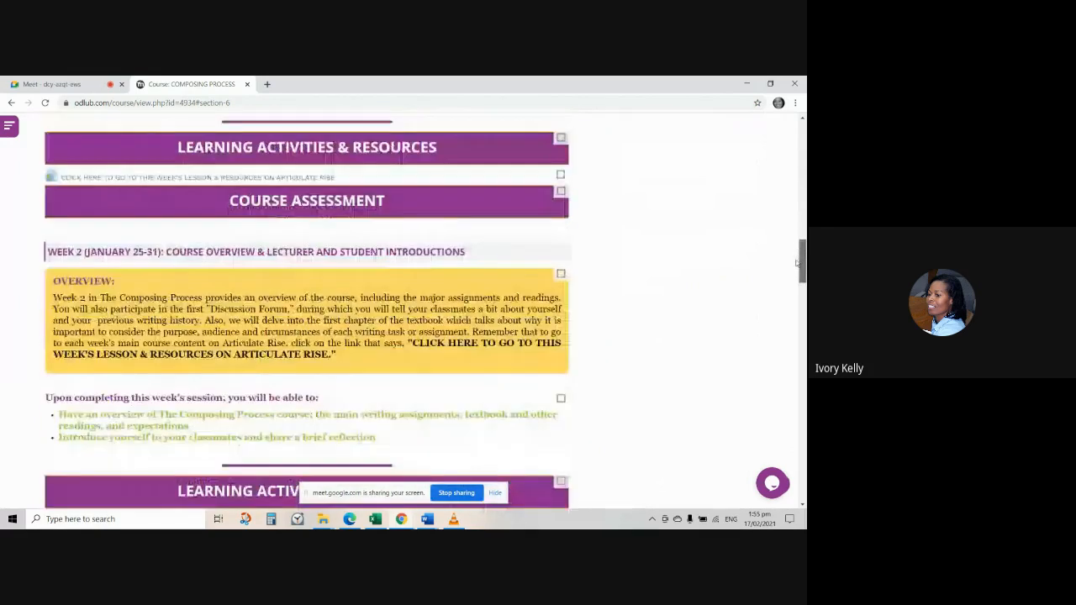
{"action": "scroll", "scroll_direction": "down", "scroll_amount": 3}
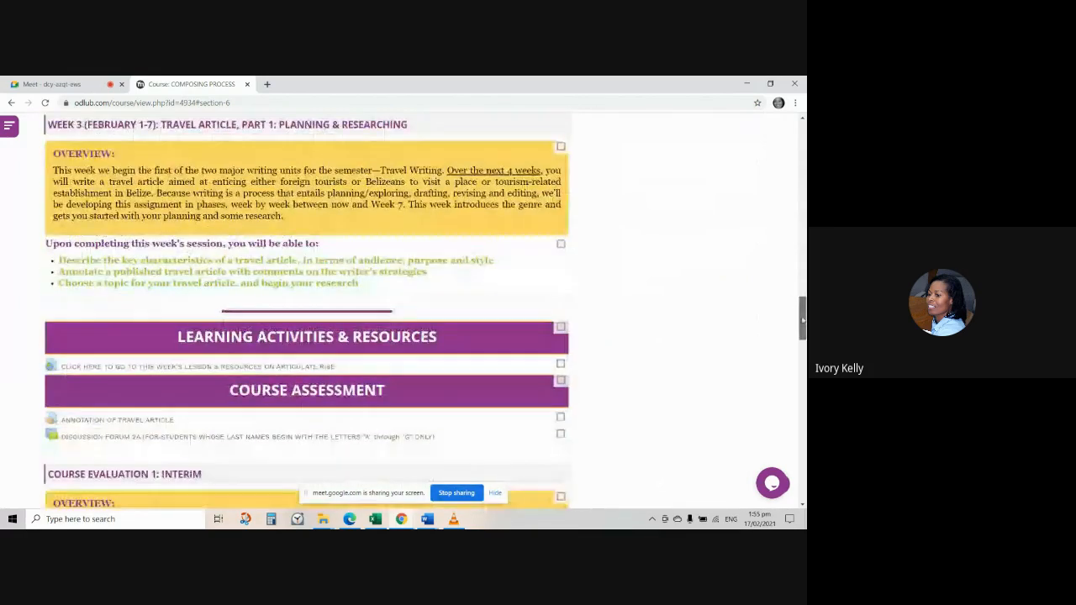
{"action": "scroll", "scroll_direction": "down", "scroll_amount": 3}
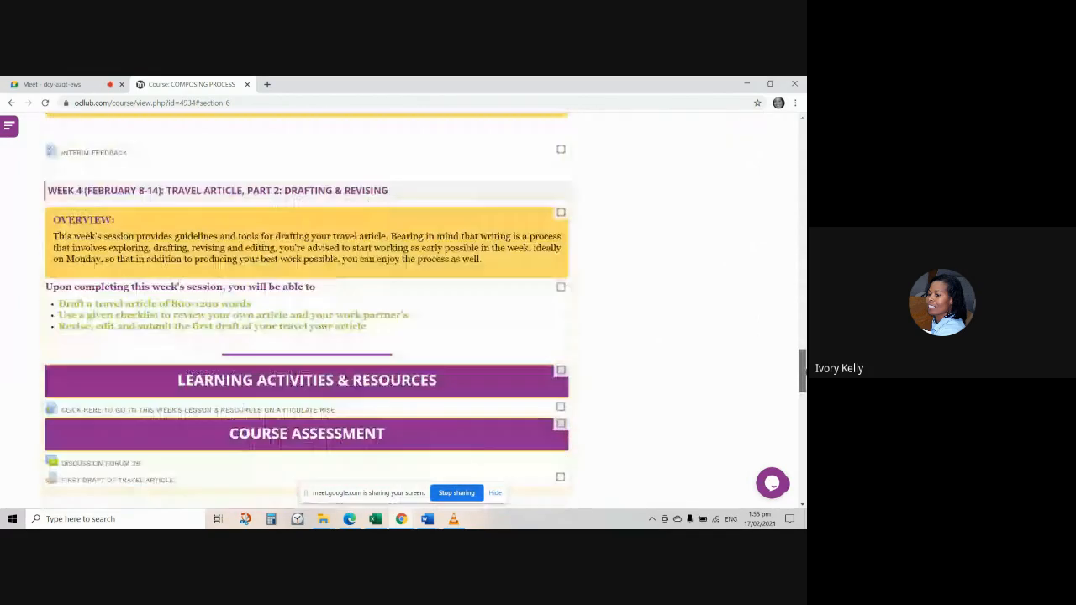
{"action": "scroll", "scroll_direction": "down", "scroll_amount": 3}
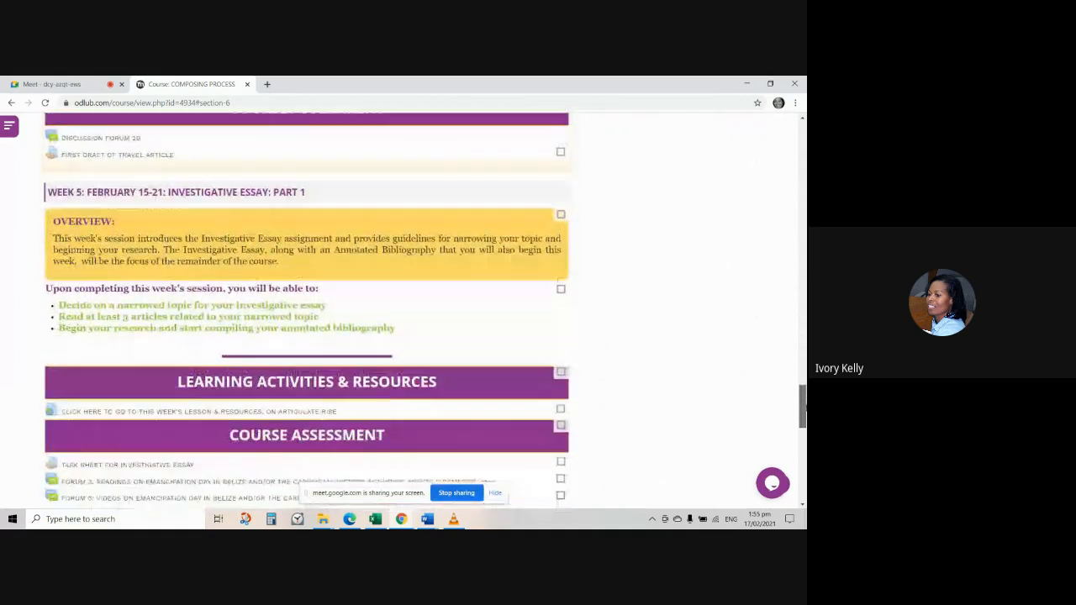
{"action": "scroll", "scroll_direction": "down", "scroll_amount": 3}
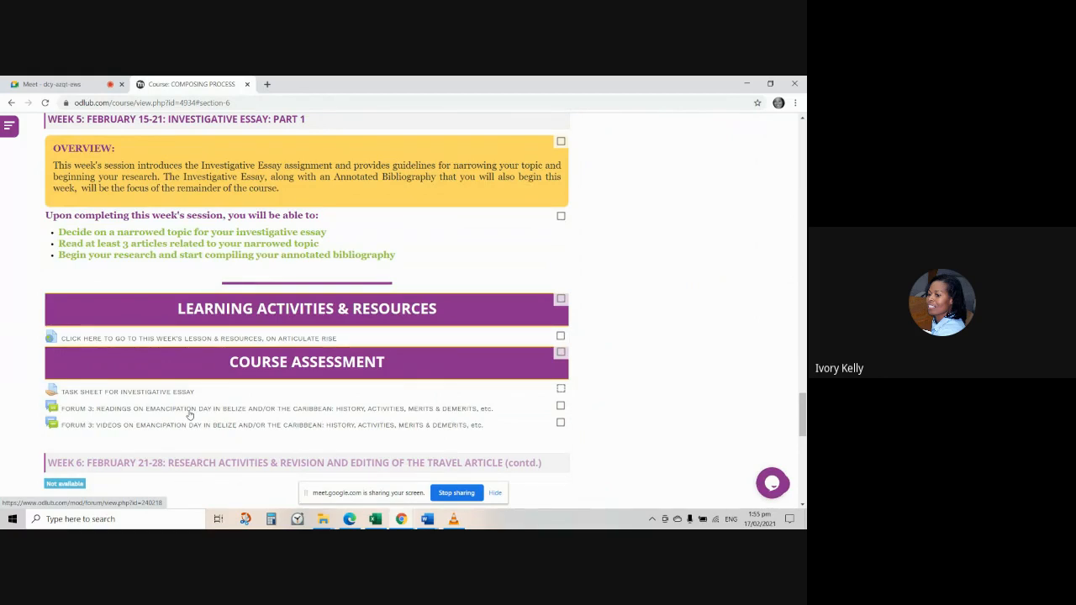
{"action": "mouse_move", "coordinate": [159, 411]}
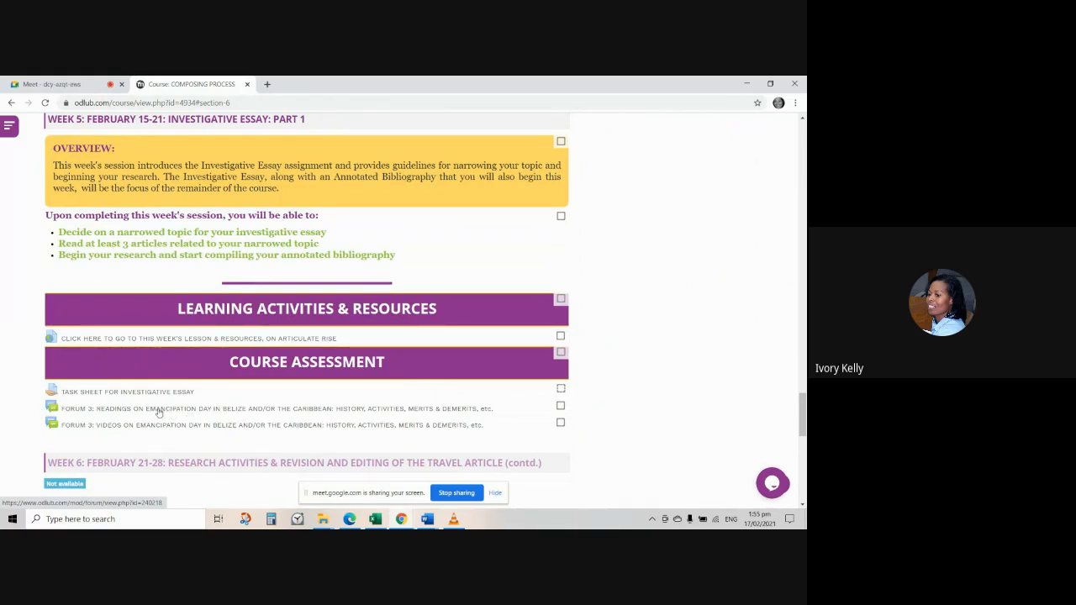
{"action": "mouse_move", "coordinate": [122, 412]}
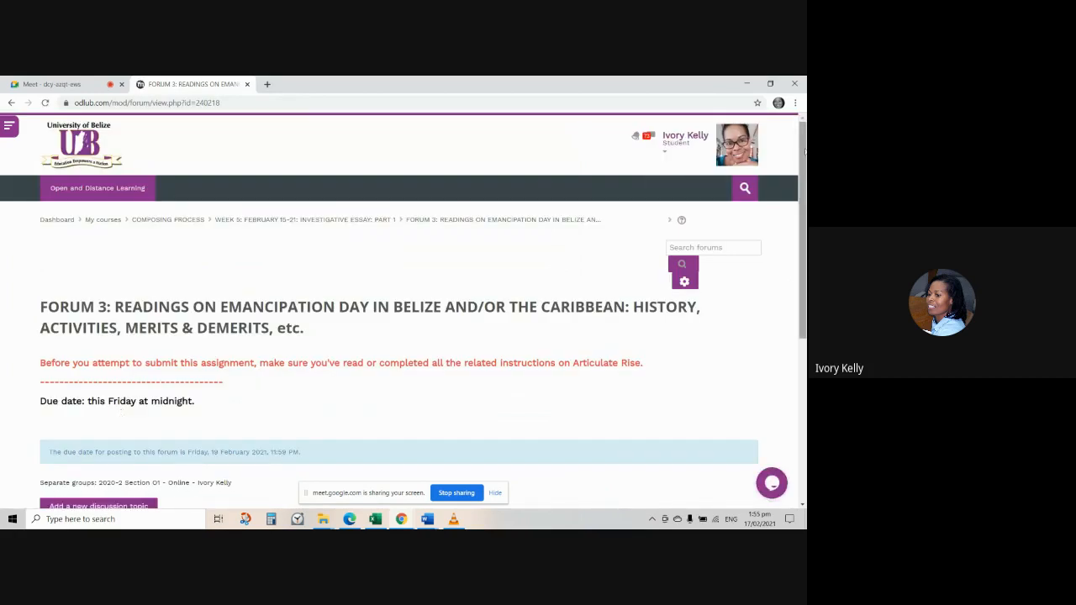
Step: Start a new discussion topic in the Forum 3 readings forum and focus the Subject field
{"action": "scroll", "scroll_direction": "down", "scroll_amount": 3}
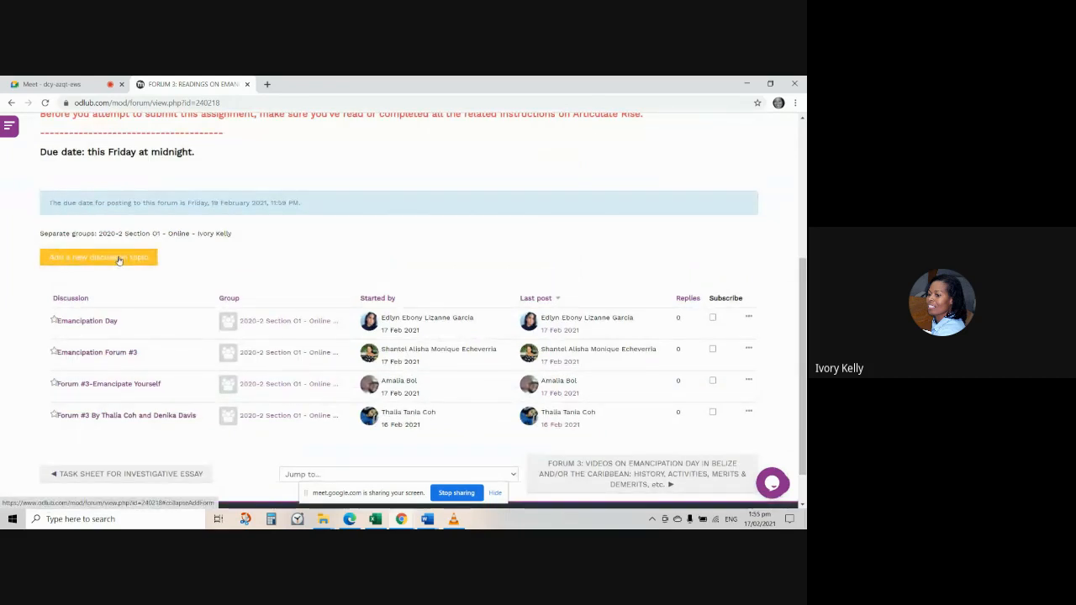
{"action": "left_click", "coordinate": [98, 257]}
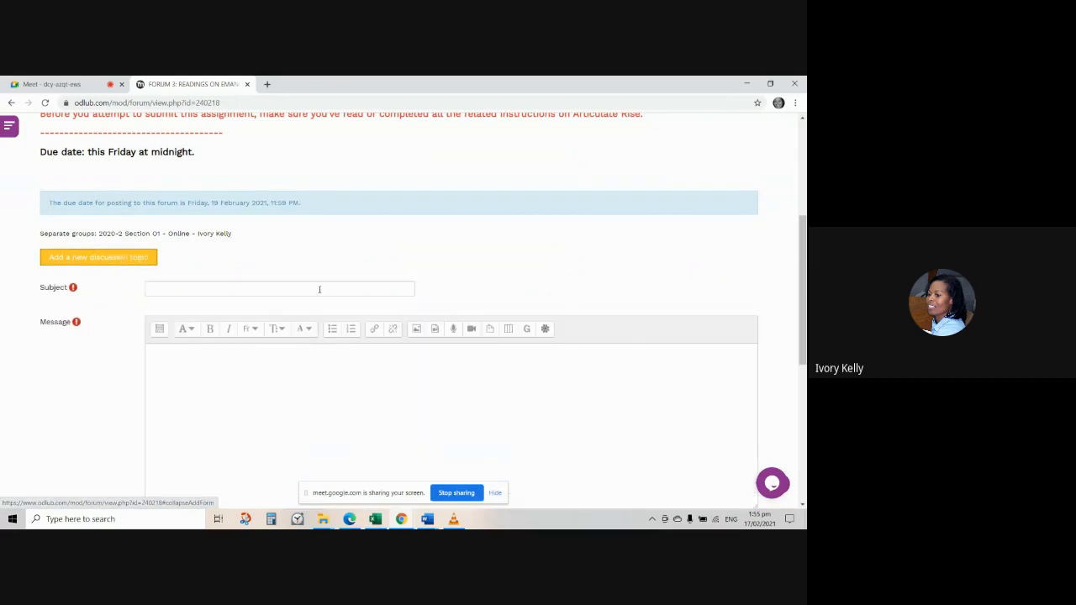
{"action": "scroll", "scroll_direction": "down", "scroll_amount": 3}
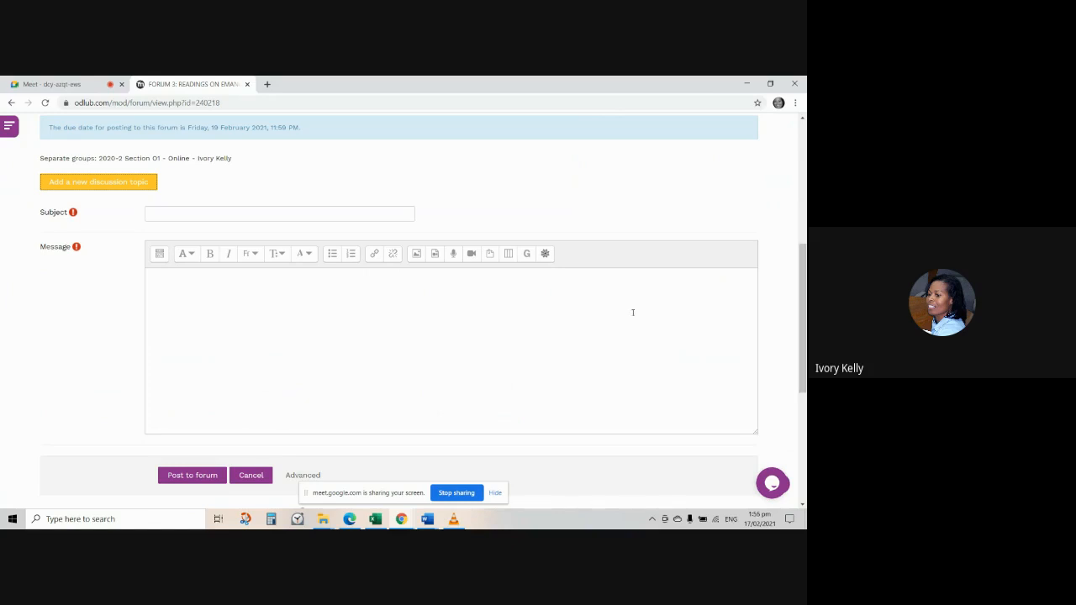
{"action": "left_click", "coordinate": [279, 213]}
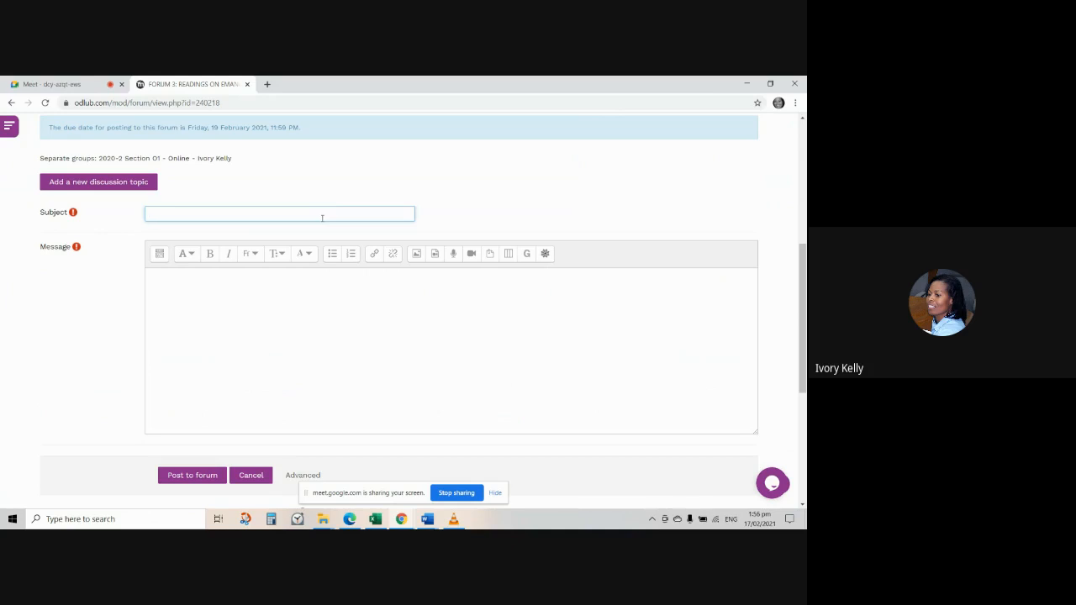
Step: Enter the subject 'Emancipation Day in Trinidad and Tobago', fixing the misspelled 'Emancipation'
{"action": "type", "text": "Ea"}
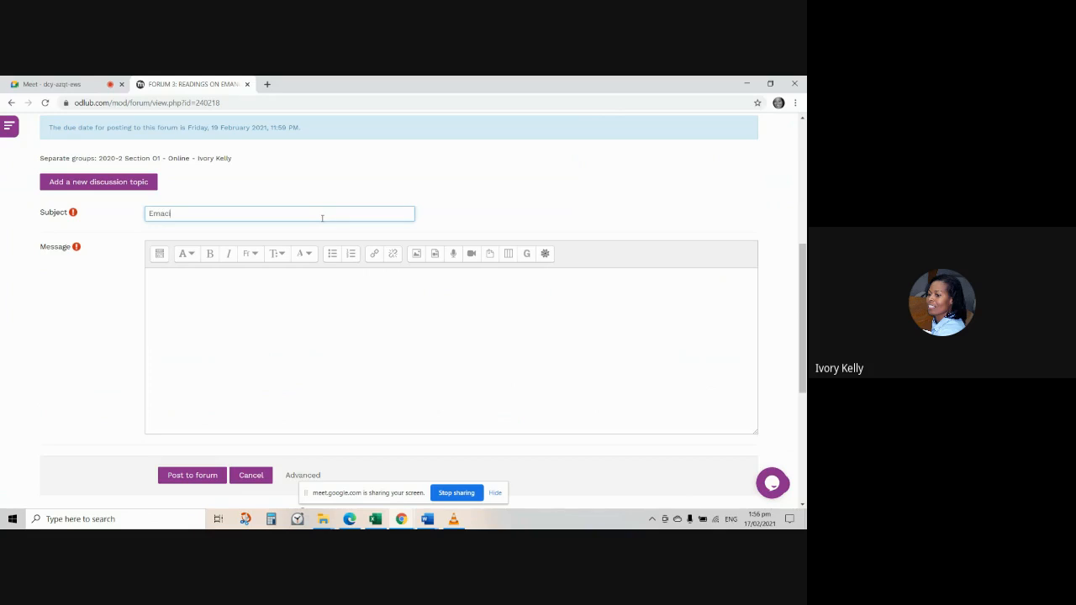
{"action": "type", "text": "ipation Day in"}
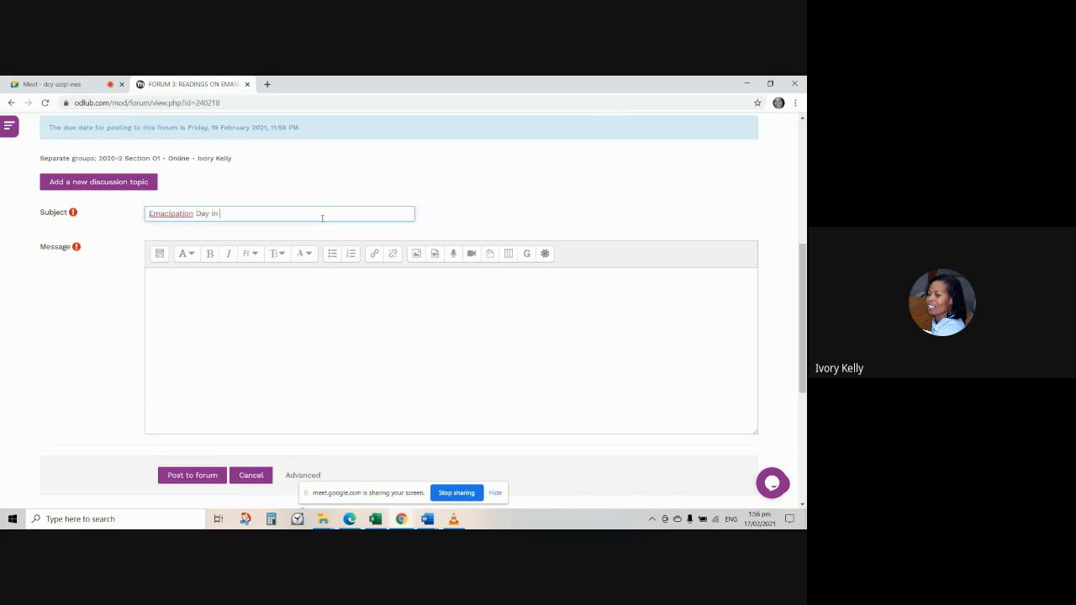
{"action": "type", "text": "Trinidad and Tobago"}
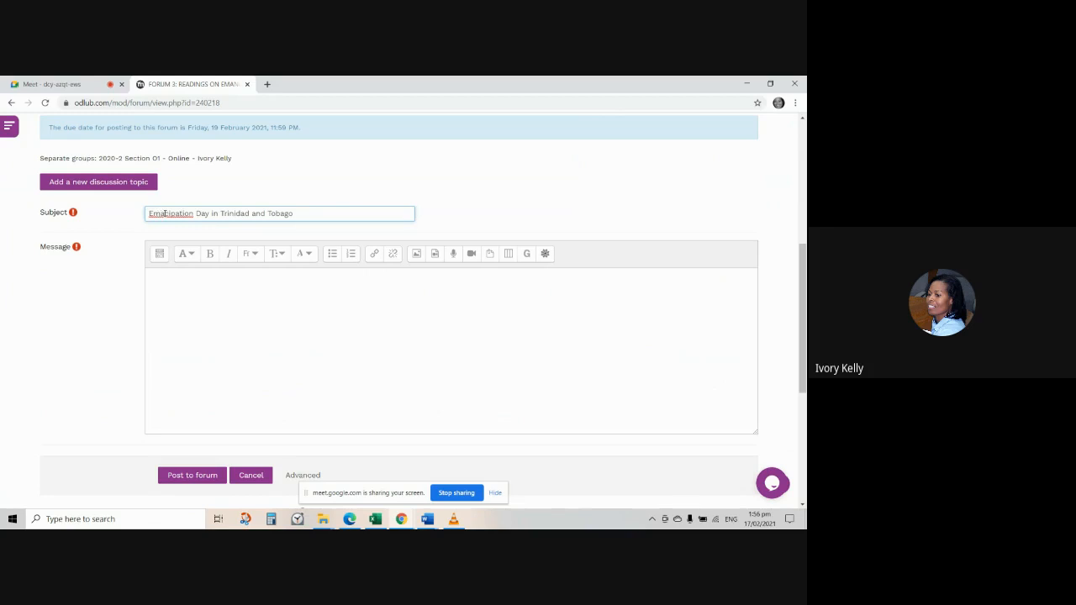
{"action": "type", "text": "Emancipation Day in Trinidad and Tobago"}
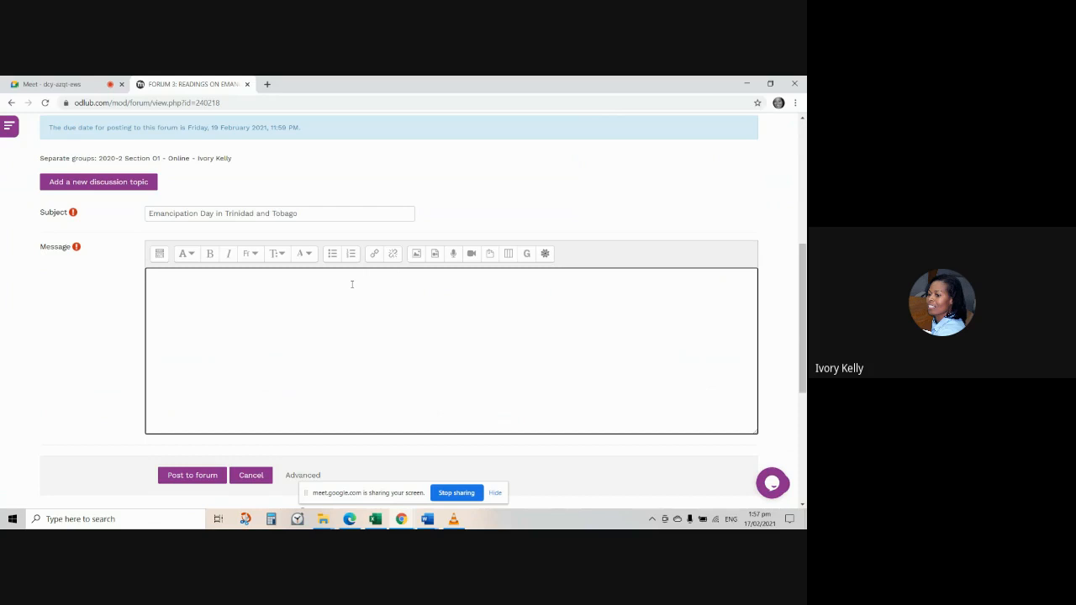
Step: Write 'Insert you main point summary here.' as the discussion's message body
{"action": "type", "text": "Insert you"}
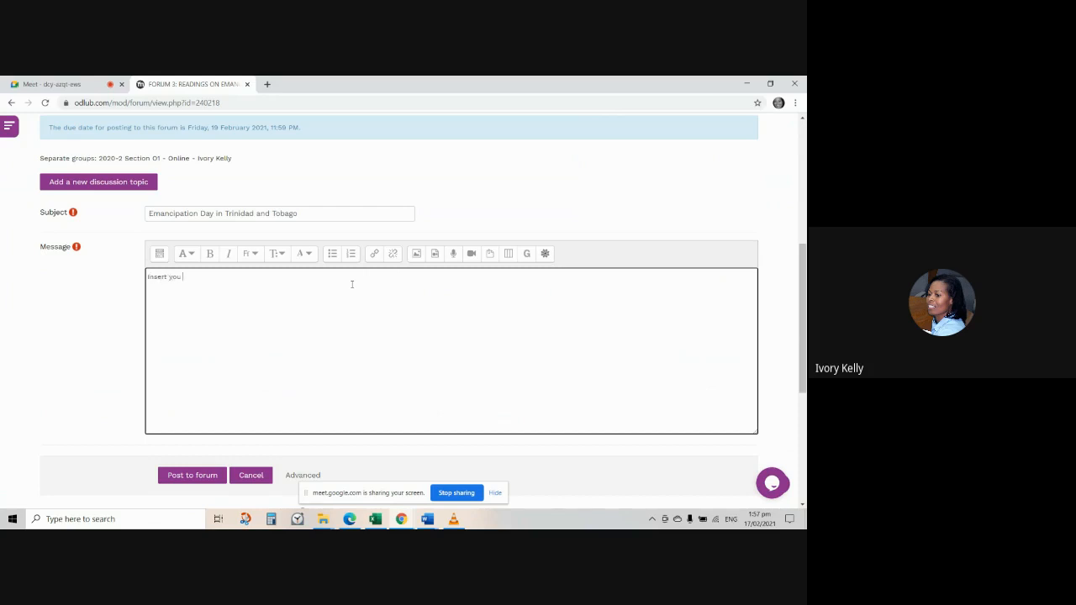
{"action": "type", "text": "main p"}
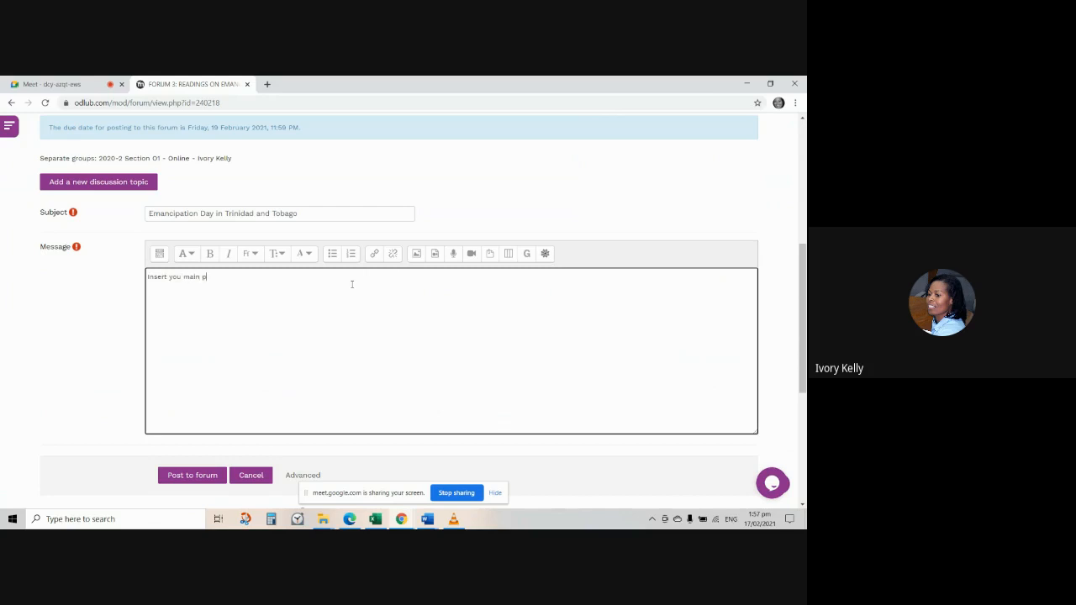
{"action": "type", "text": "oint summar"}
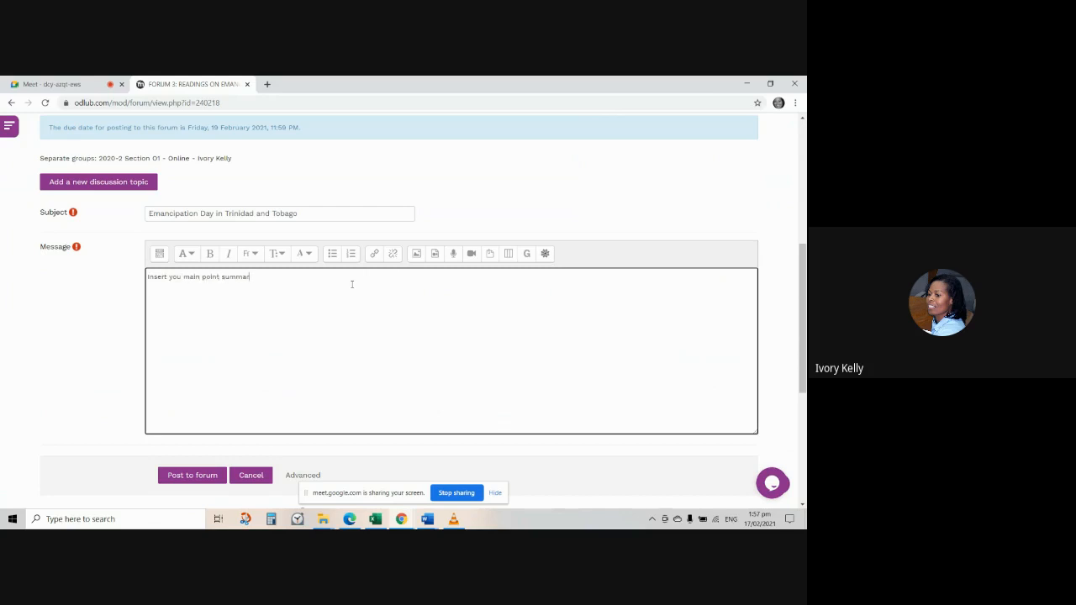
{"action": "type", "text": "y here."}
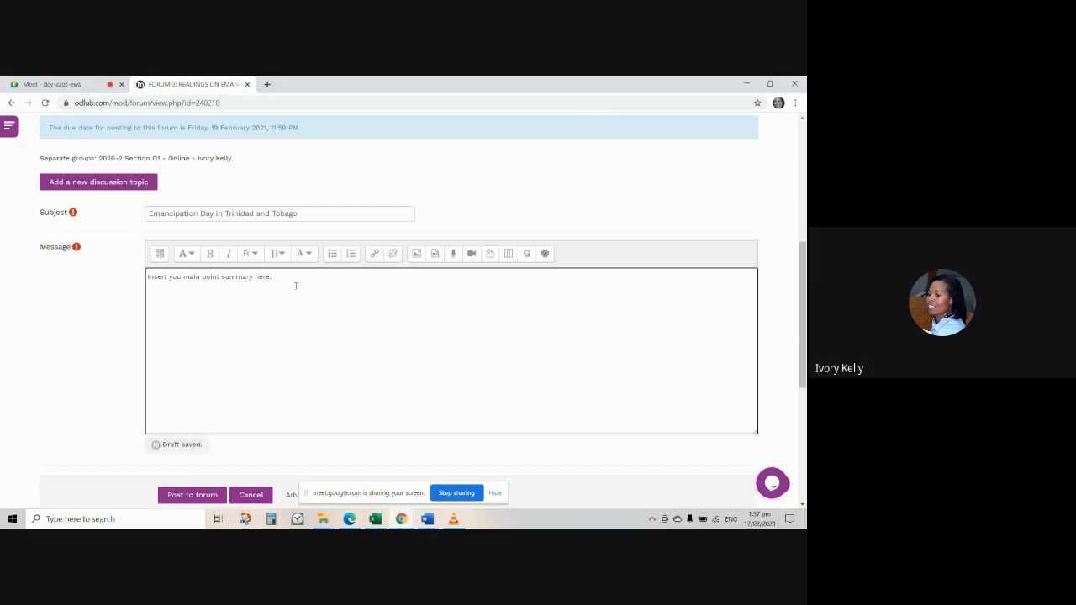
{"action": "mouse_move", "coordinate": [306, 285]}
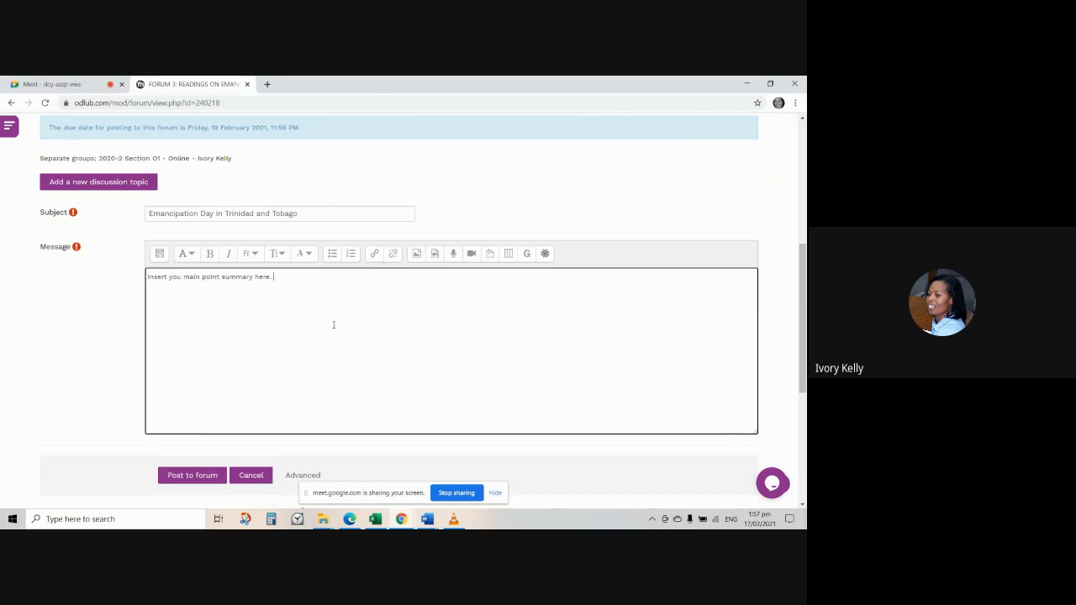
{"action": "mouse_move", "coordinate": [277, 315]}
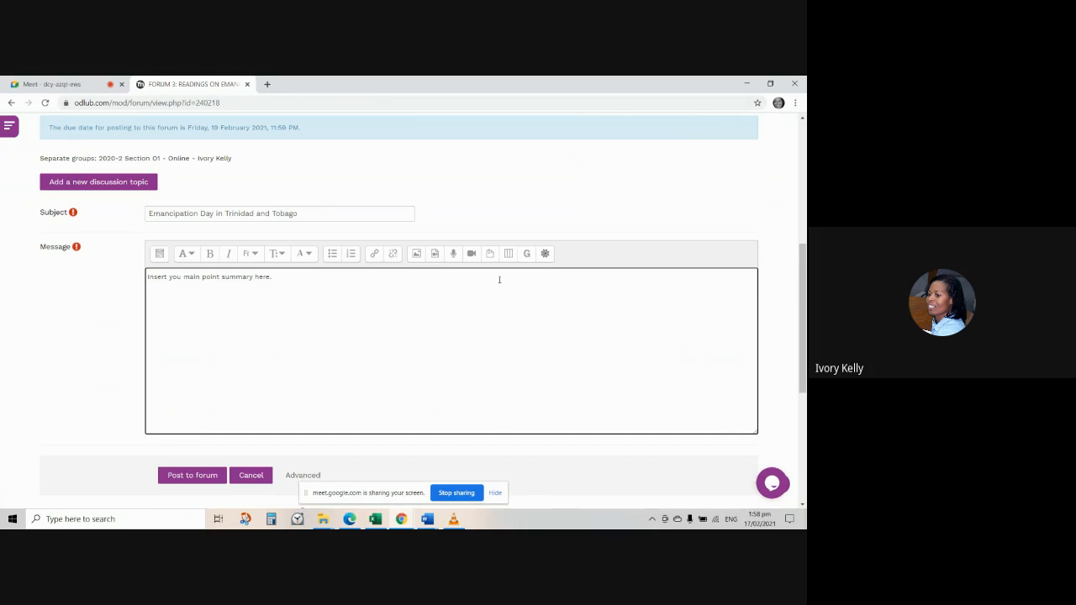
{"action": "mouse_move", "coordinate": [540, 288]}
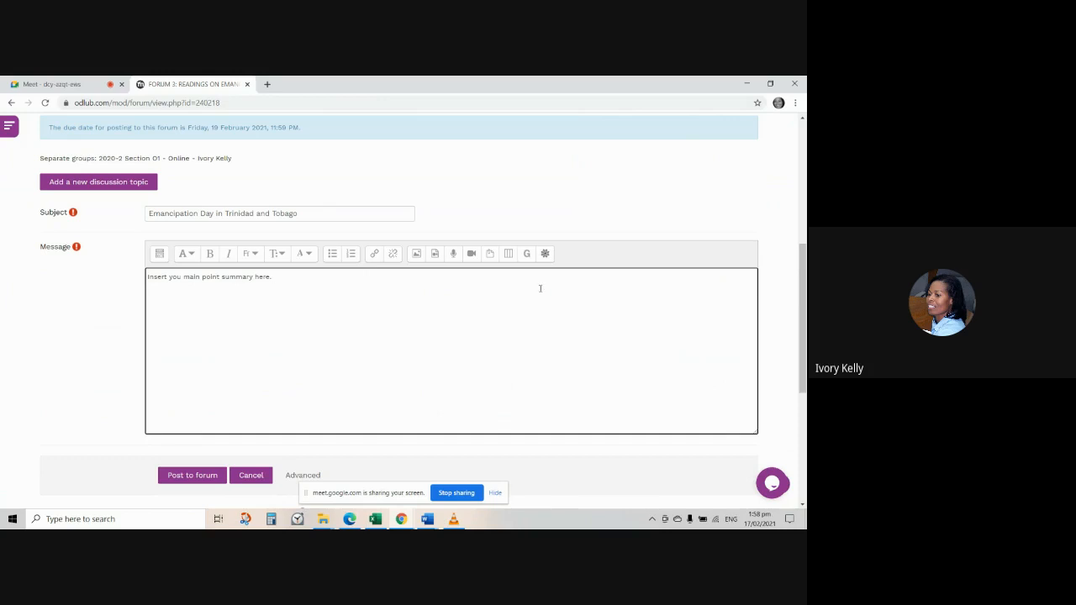
{"action": "mouse_move", "coordinate": [192, 475]}
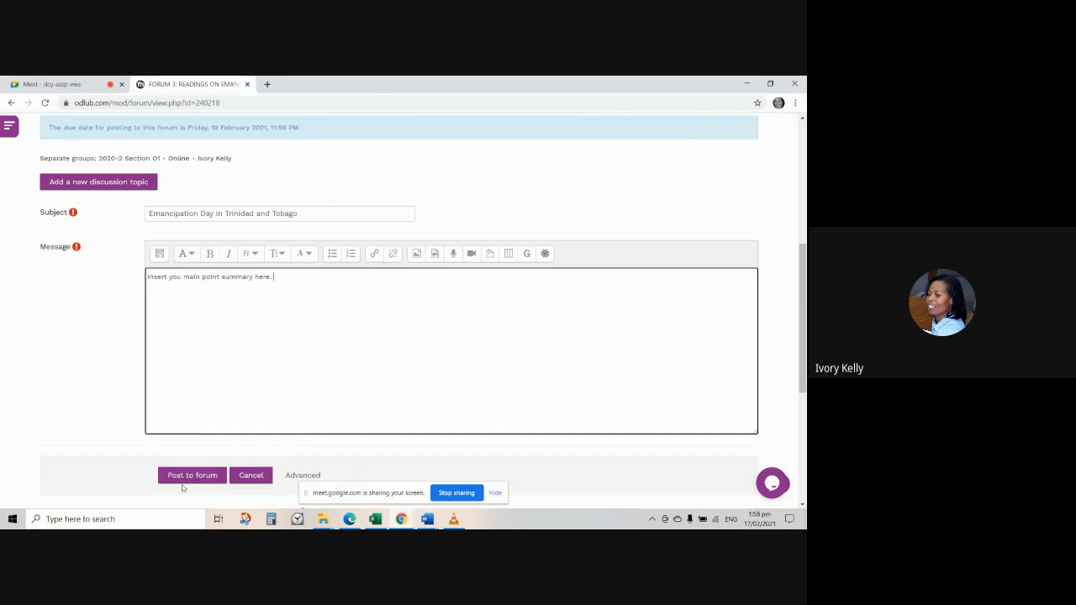
{"action": "mouse_move", "coordinate": [327, 404]}
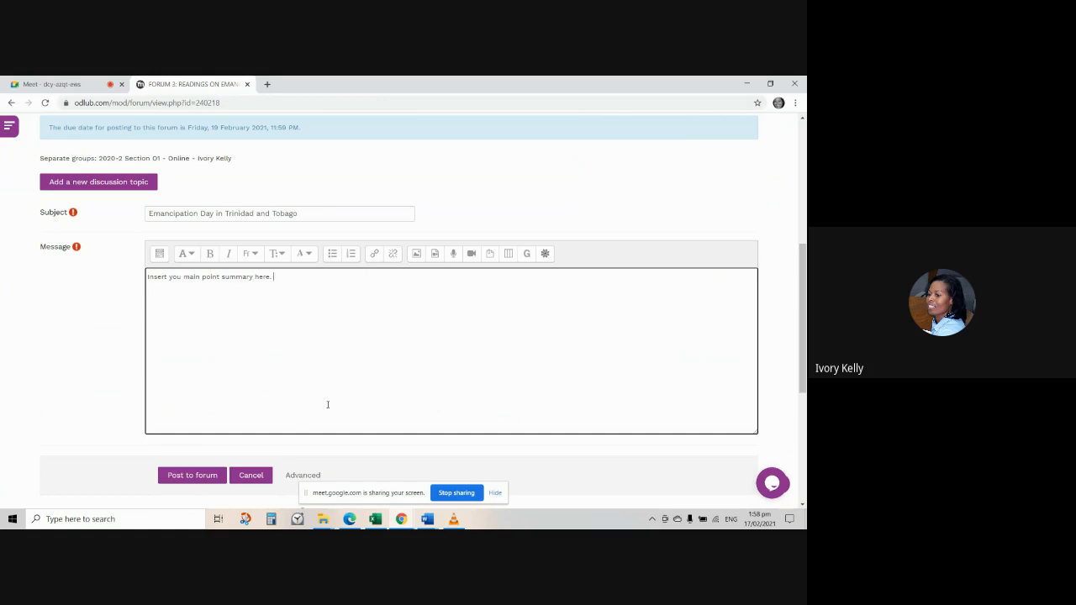
{"action": "mouse_move", "coordinate": [454, 374]}
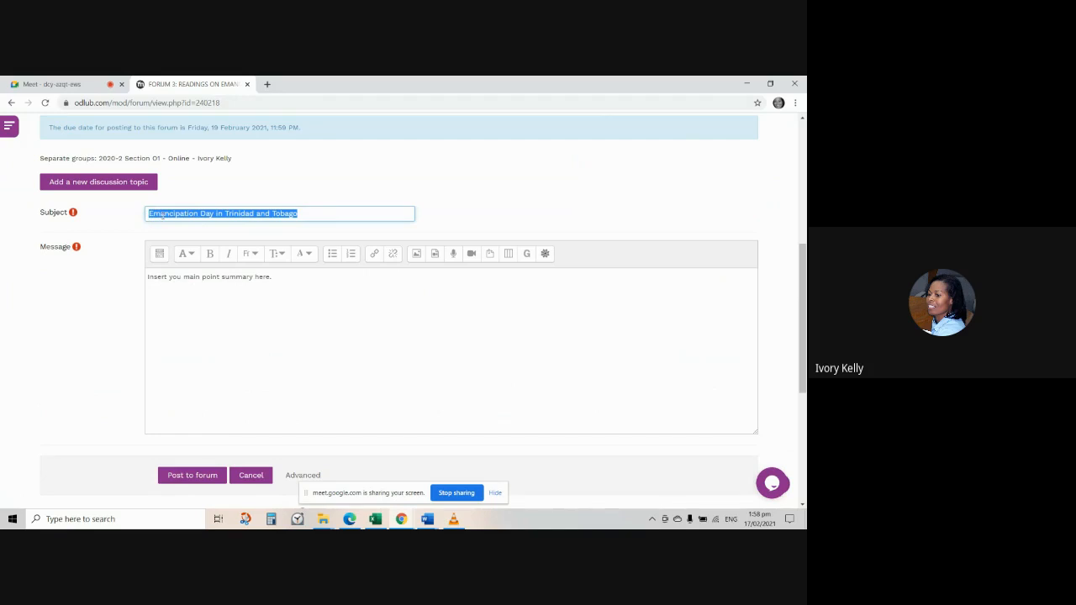
Step: Clear the repeated title from the message and write 'Main point summary.' instead
{"action": "left_click", "coordinate": [210, 276]}
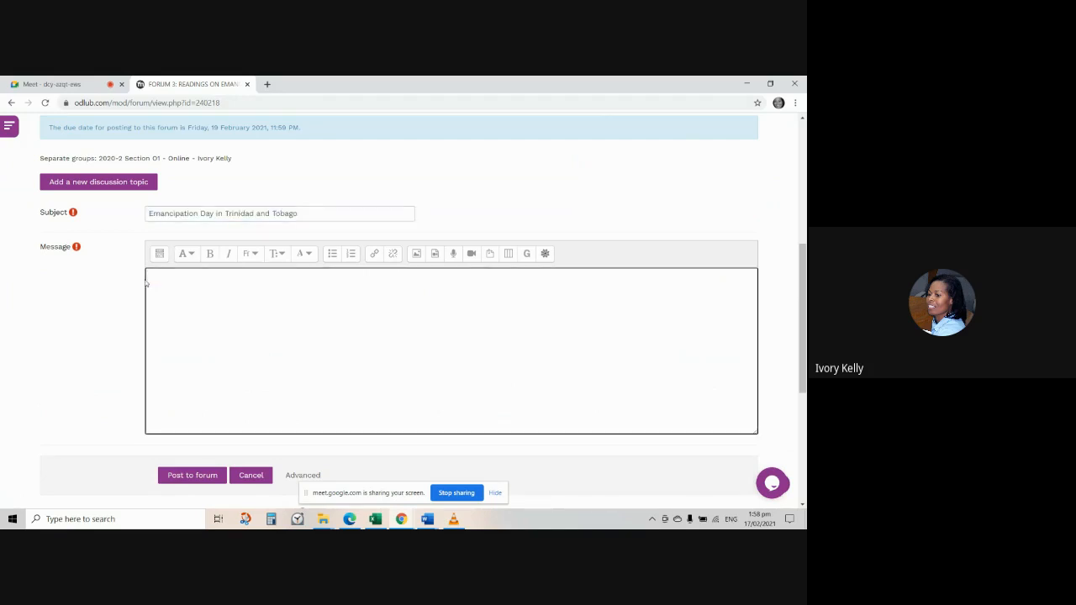
{"action": "type", "text": "Emancipation Day in Trinidad and Tobago"}
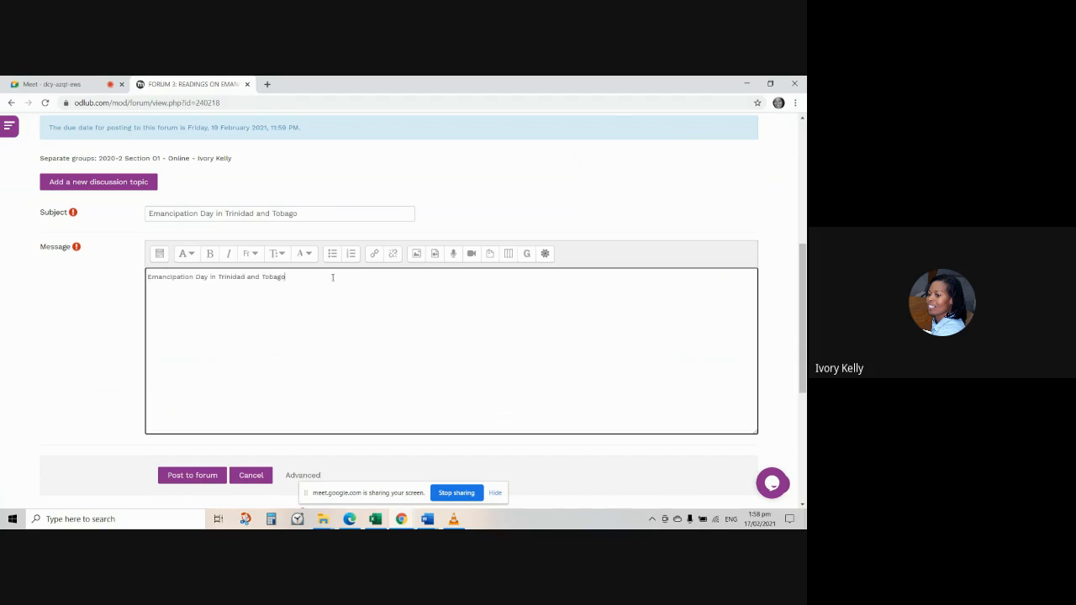
{"action": "triple_click", "coordinate": [216, 277]}
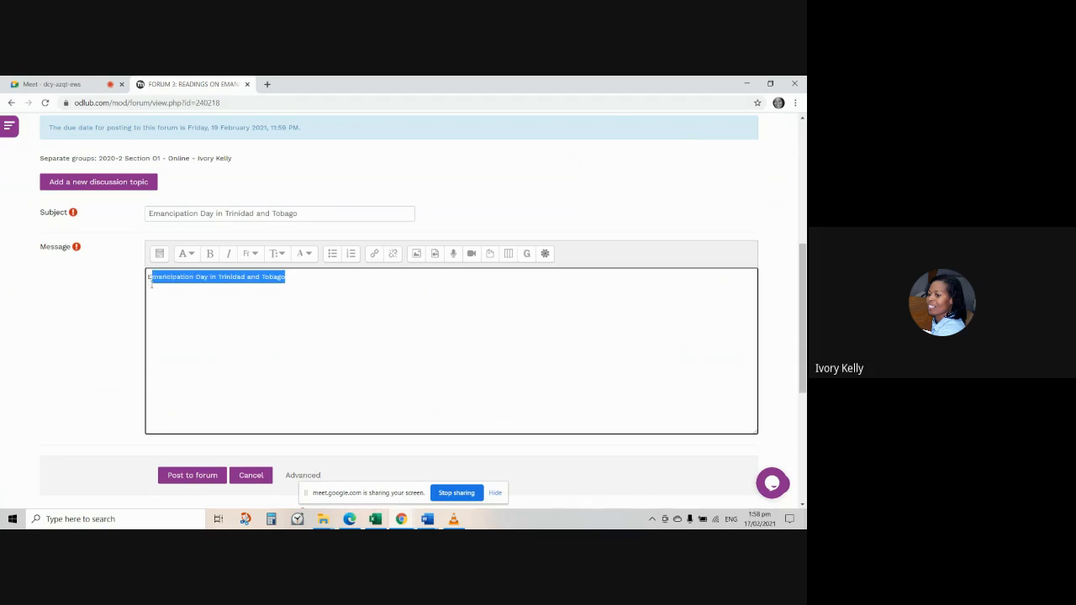
{"action": "key", "text": "Delete"}
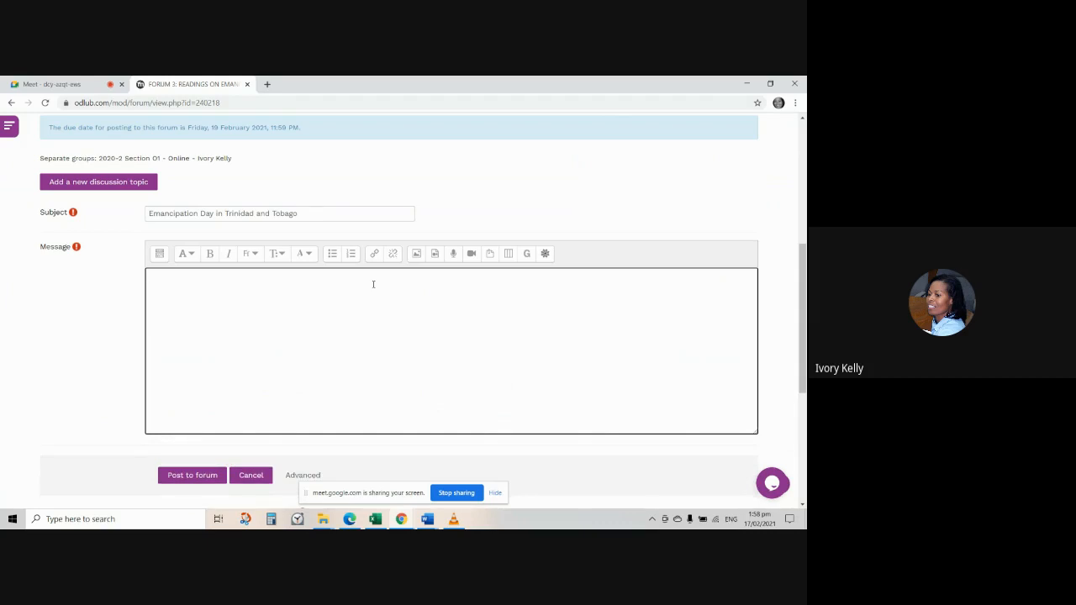
{"action": "type", "text": "Main point summary"}
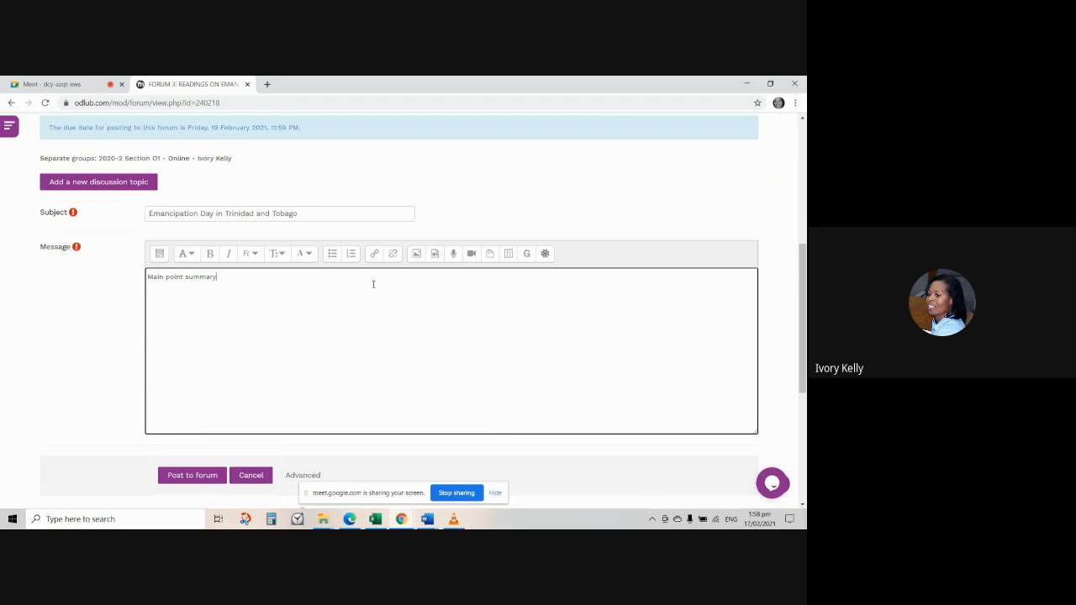
{"action": "type", "text": "."}
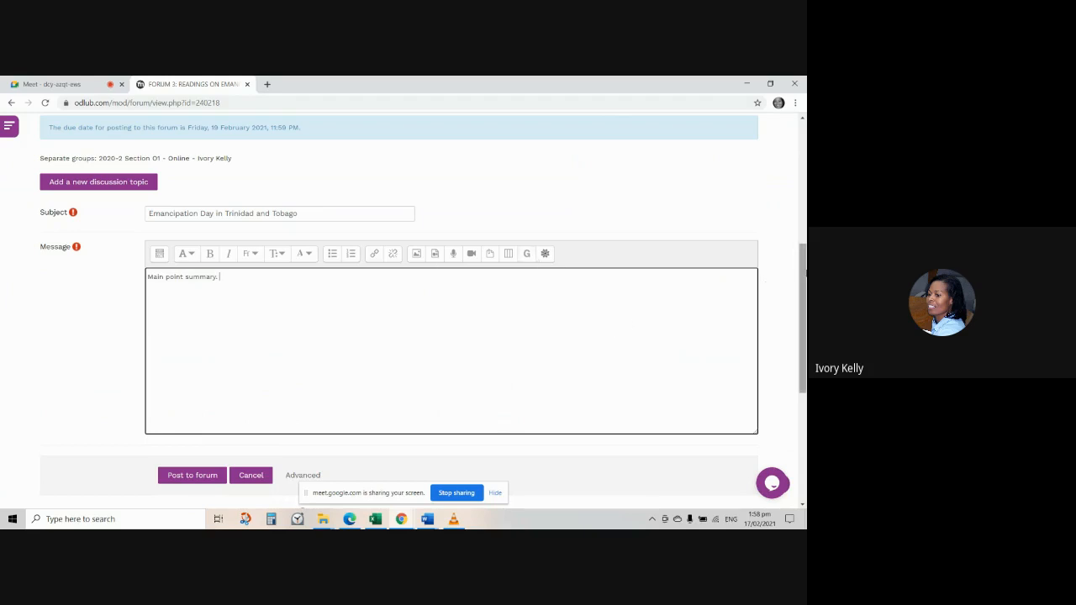
Step: Scroll below the message box to reveal the forum's existing discussions
{"action": "scroll", "scroll_direction": "down", "scroll_amount": 3}
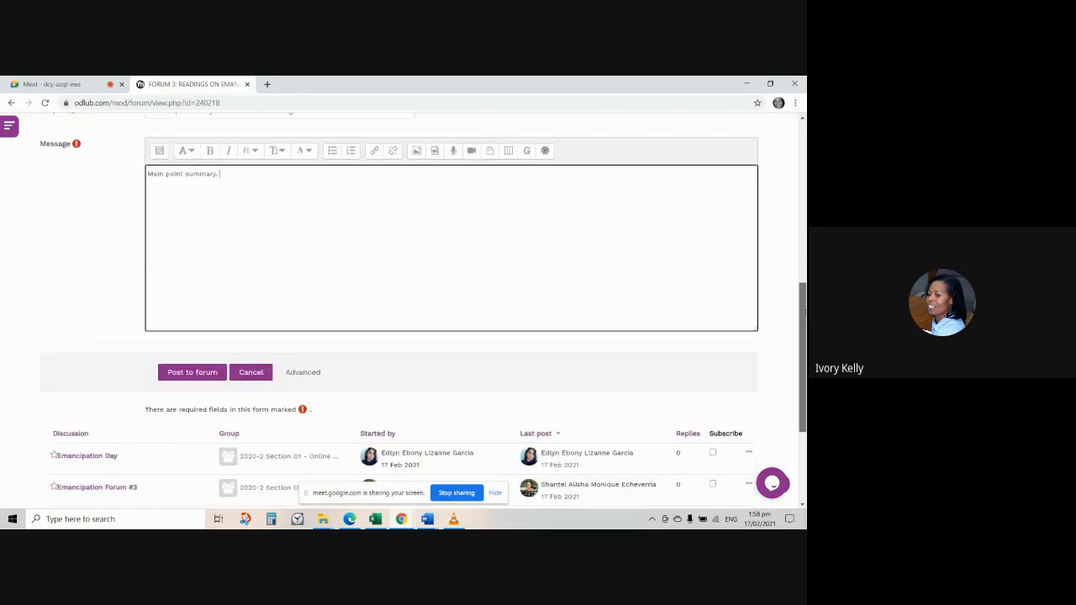
{"action": "scroll", "scroll_direction": "down", "scroll_amount": 3}
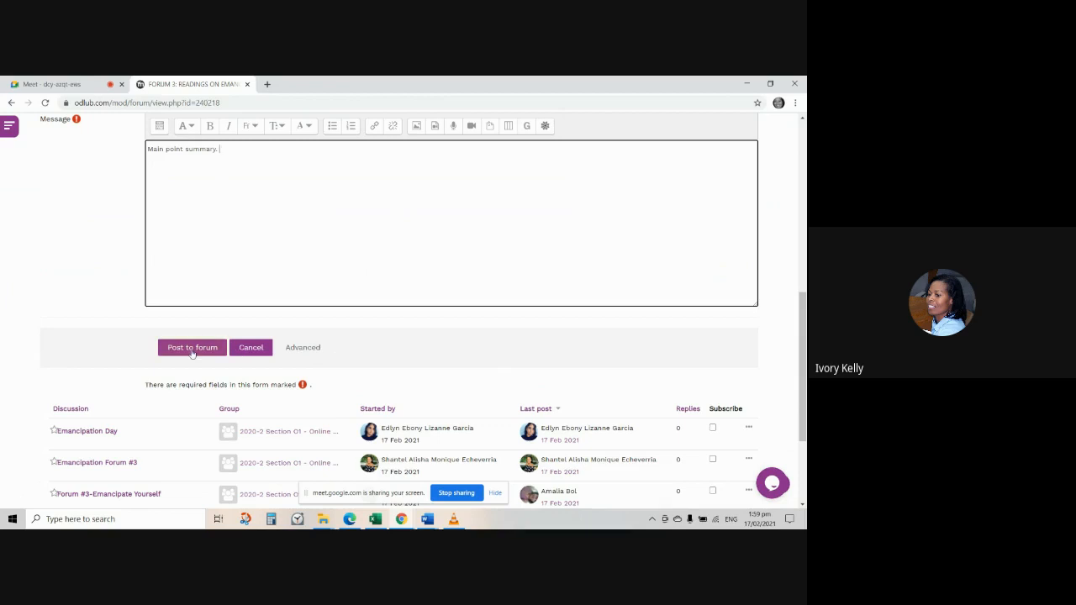
{"action": "mouse_move", "coordinate": [251, 347]}
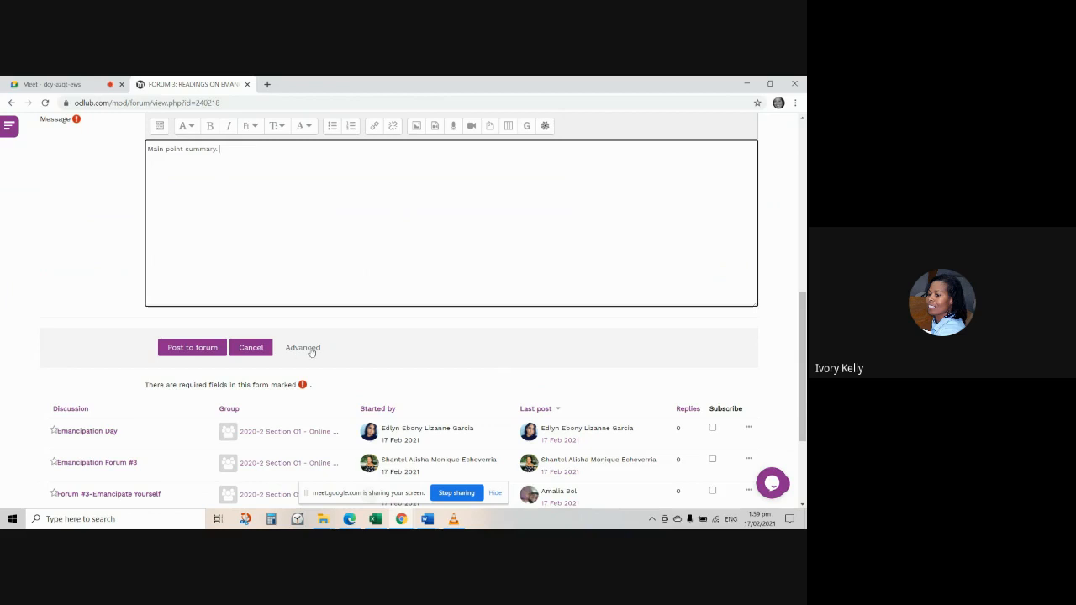
{"action": "mouse_move", "coordinate": [330, 353]}
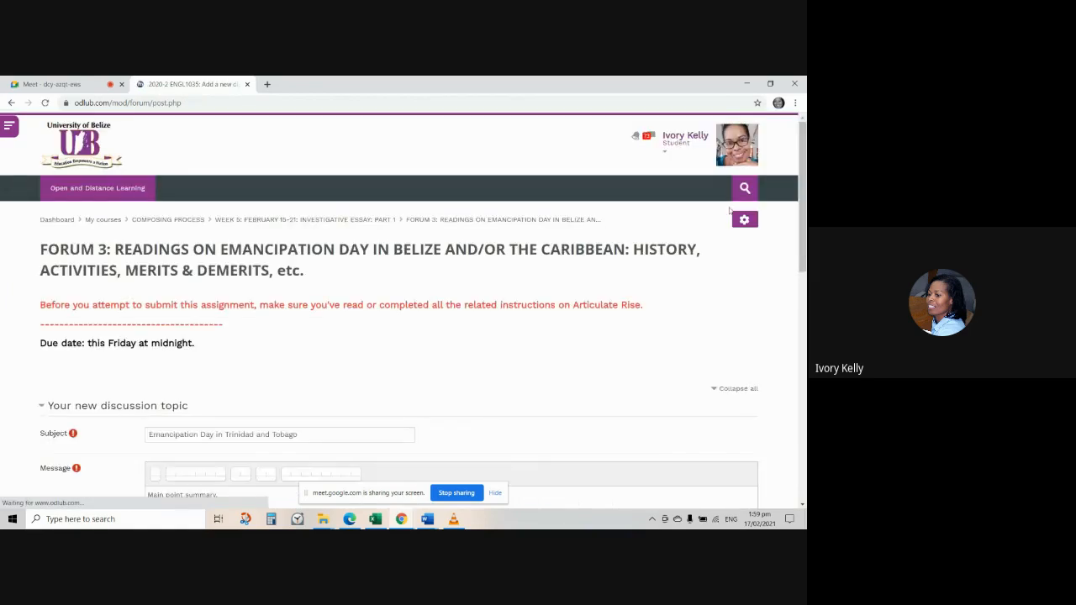
Step: Upload the Emancipation Day PDF from the computer as the post's attachment
{"action": "scroll", "scroll_direction": "down", "scroll_amount": 3}
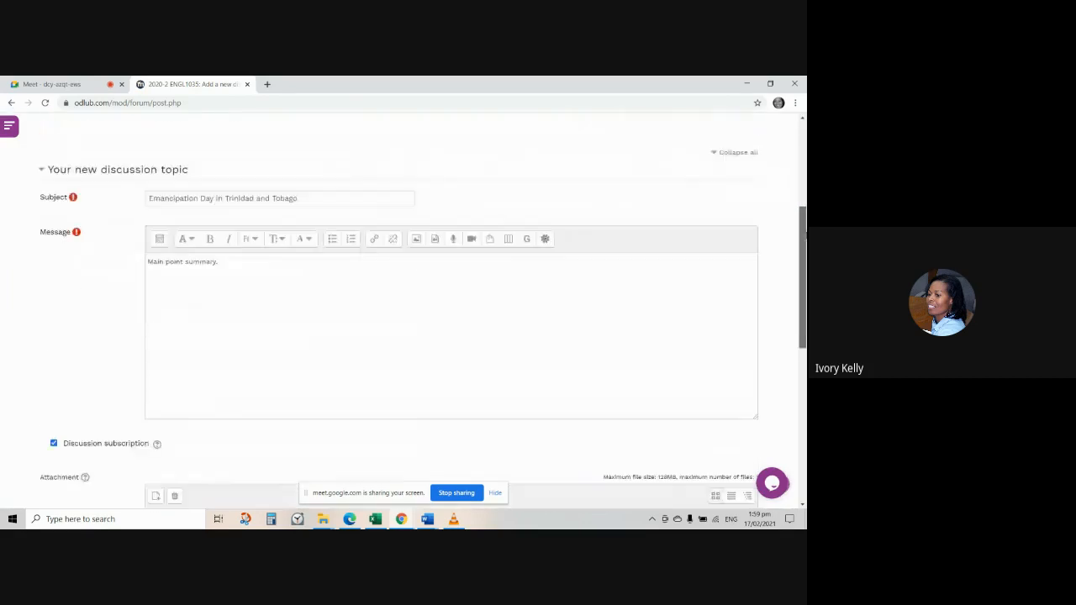
{"action": "scroll", "scroll_direction": "down", "scroll_amount": 3}
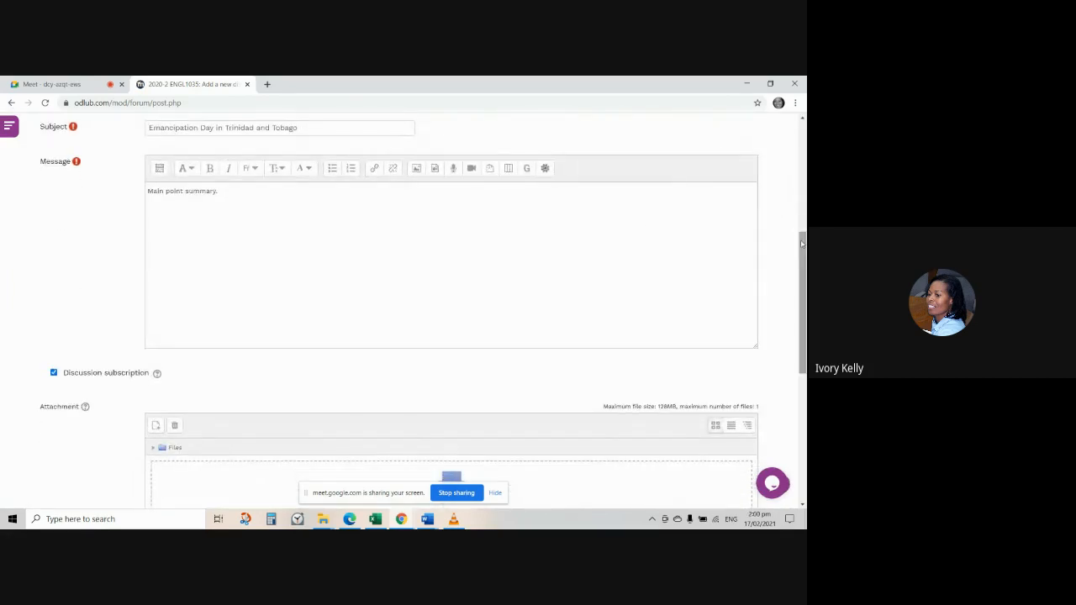
{"action": "scroll", "scroll_direction": "down", "scroll_amount": 3}
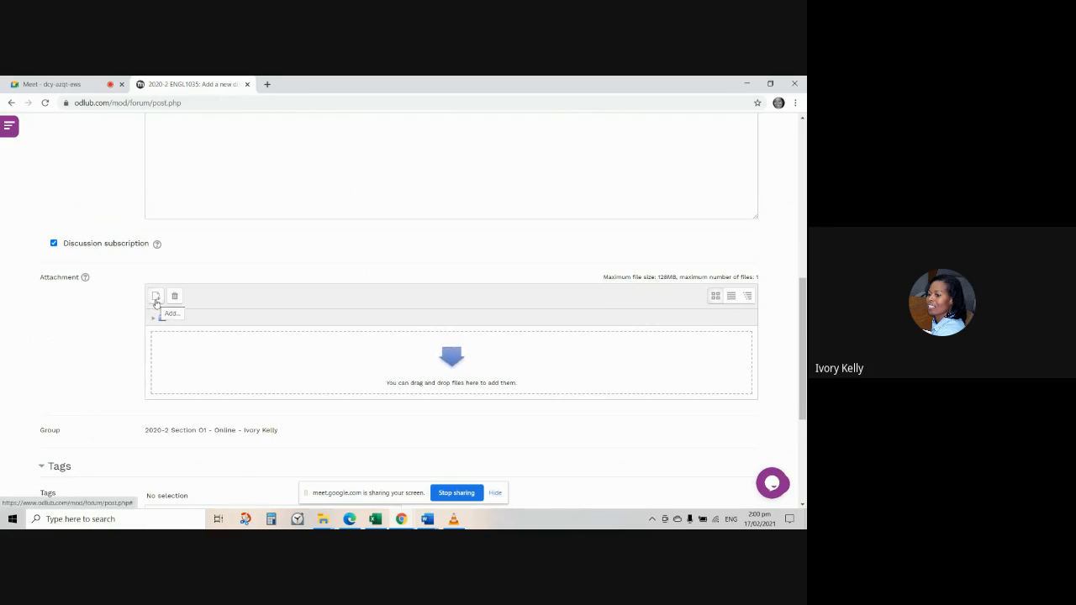
{"action": "left_click", "coordinate": [155, 295]}
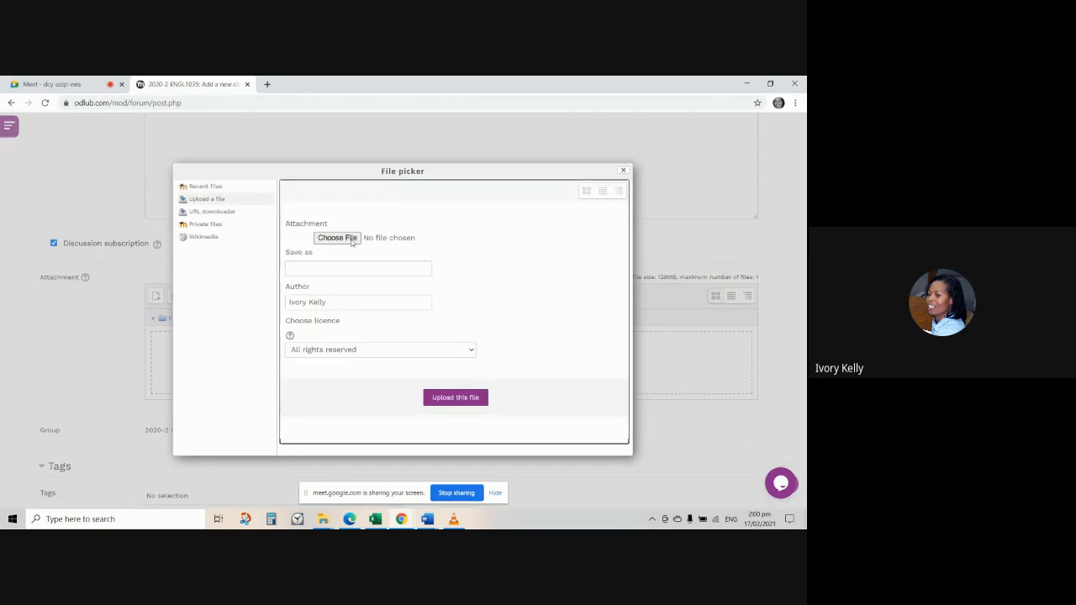
{"action": "left_click", "coordinate": [336, 237]}
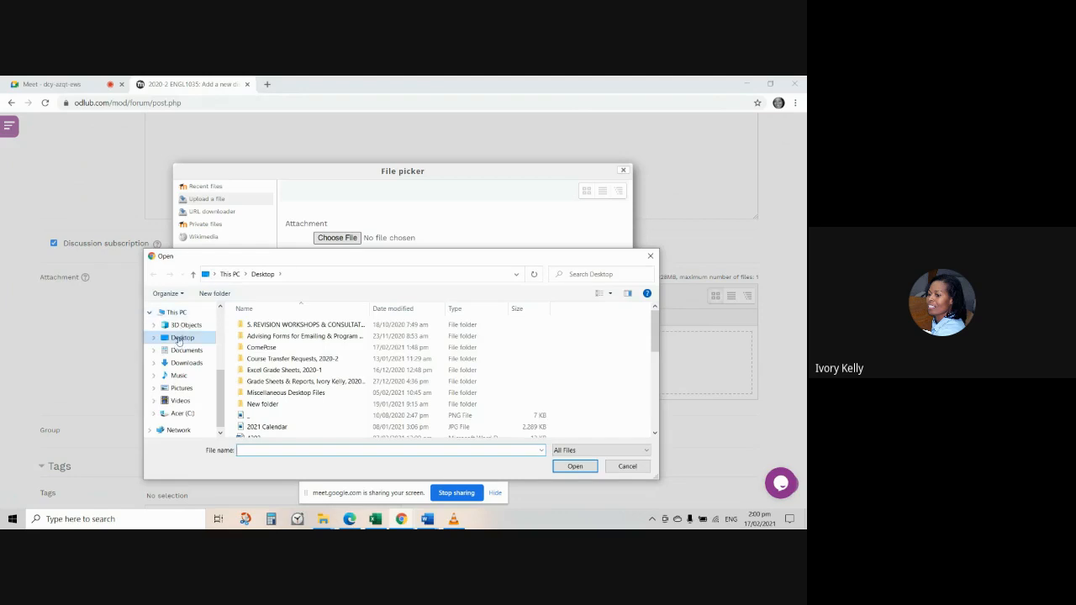
{"action": "scroll", "scroll_direction": "down", "scroll_amount": 3}
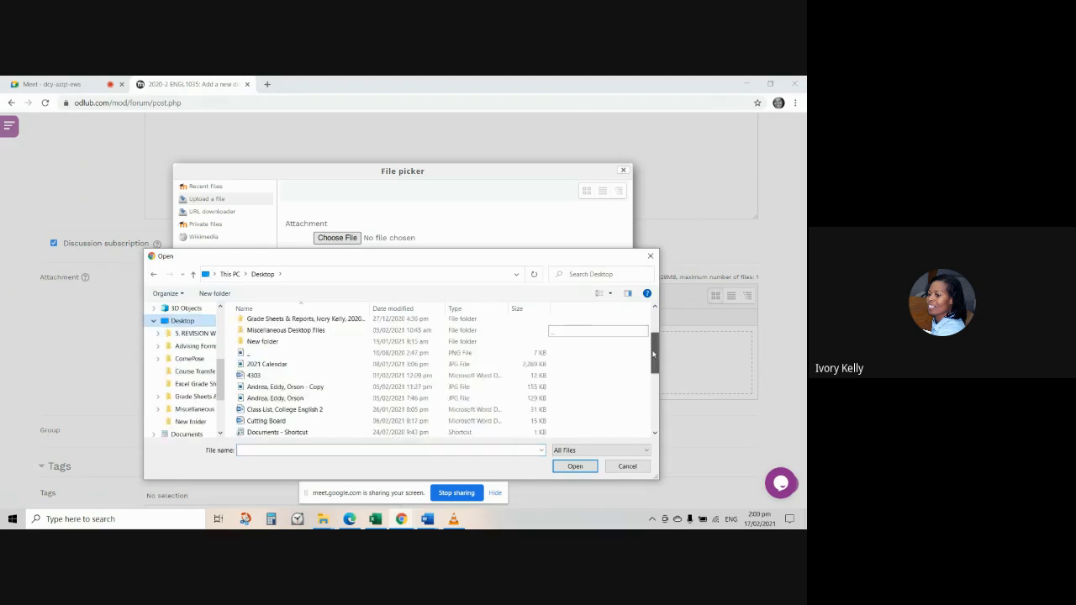
{"action": "scroll", "scroll_direction": "down", "scroll_amount": 3}
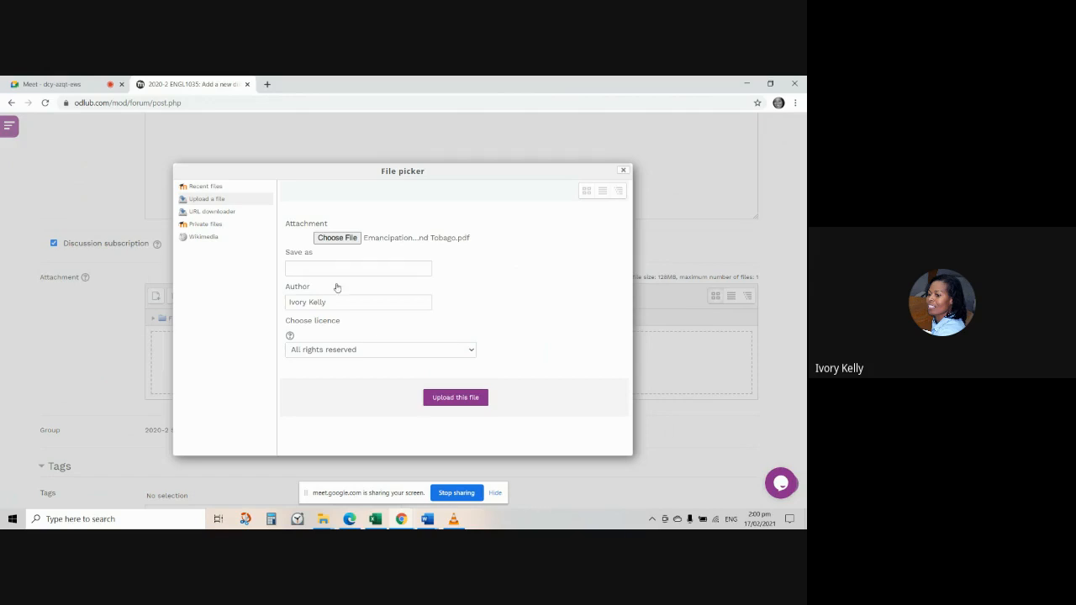
{"action": "left_click", "coordinate": [357, 268]}
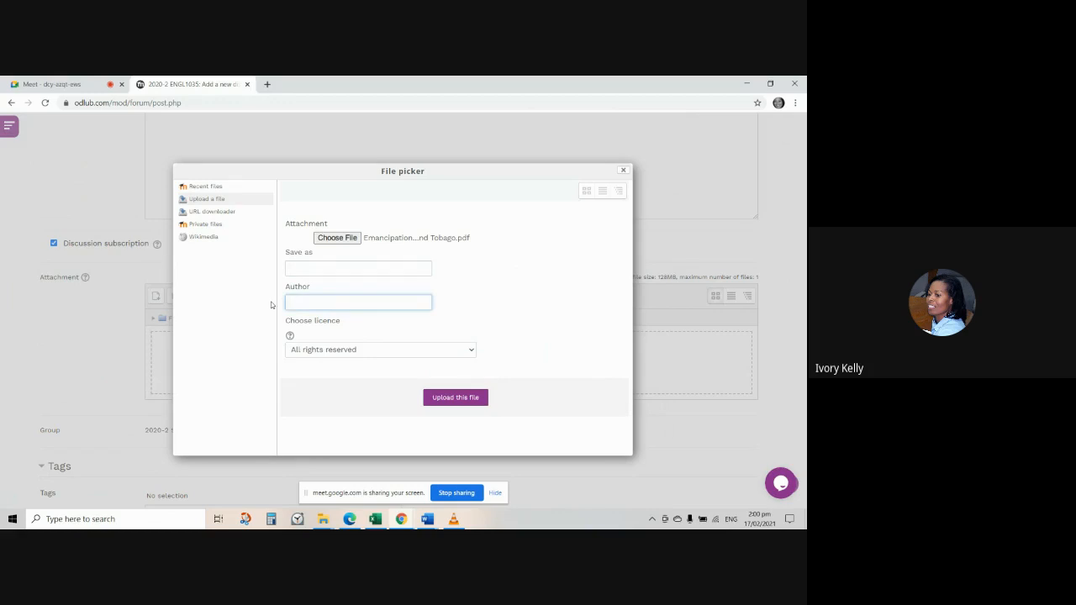
{"action": "left_click", "coordinate": [455, 397]}
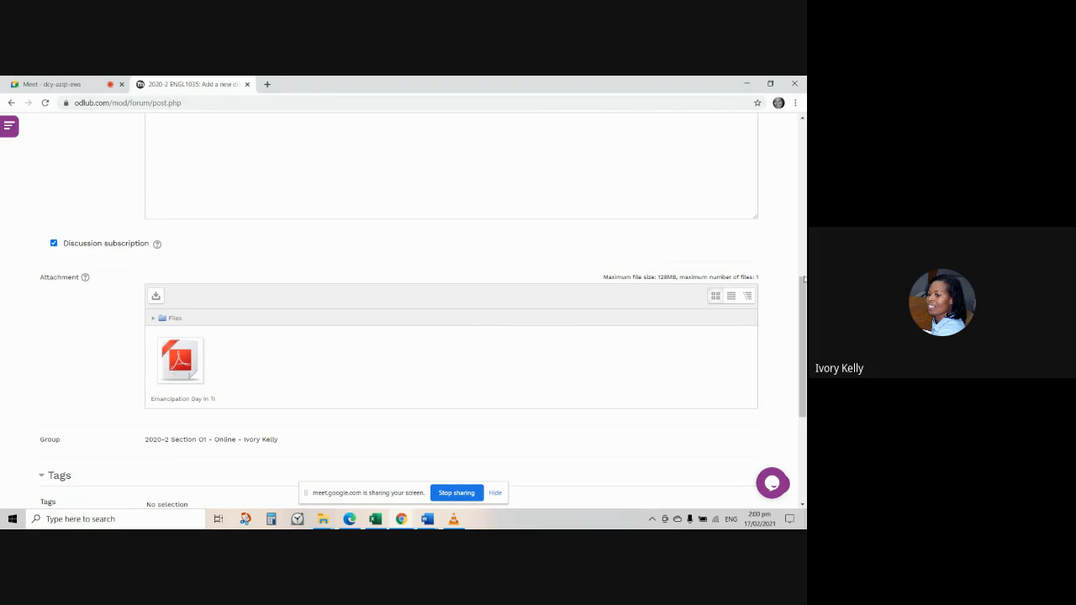
Step: Submit the discussion with 'Post to forum' at the bottom of the form
{"action": "scroll", "scroll_direction": "down", "scroll_amount": 3}
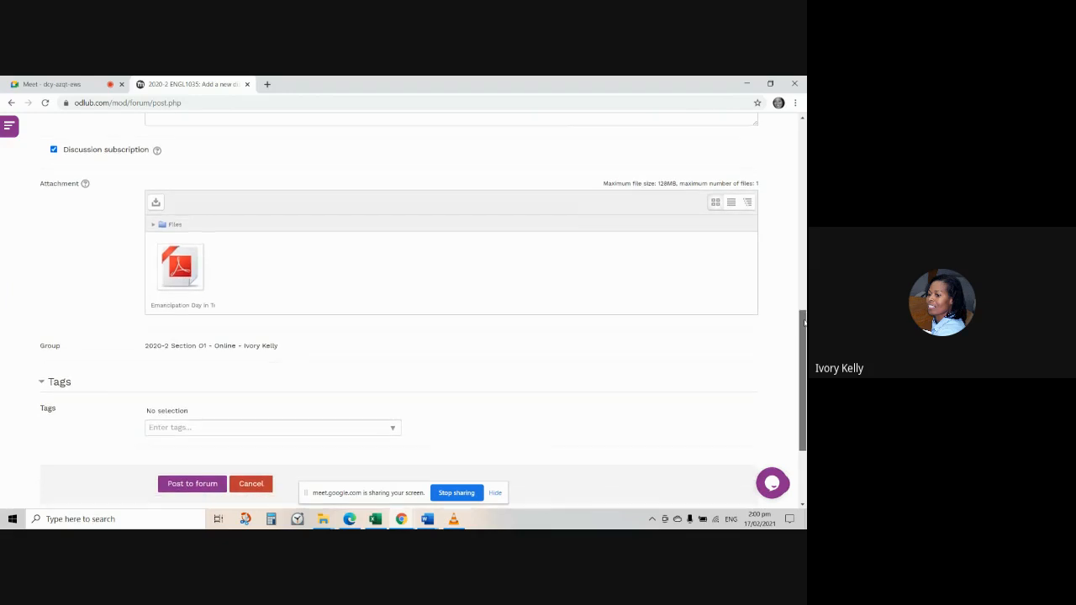
{"action": "scroll", "scroll_direction": "down", "scroll_amount": 3}
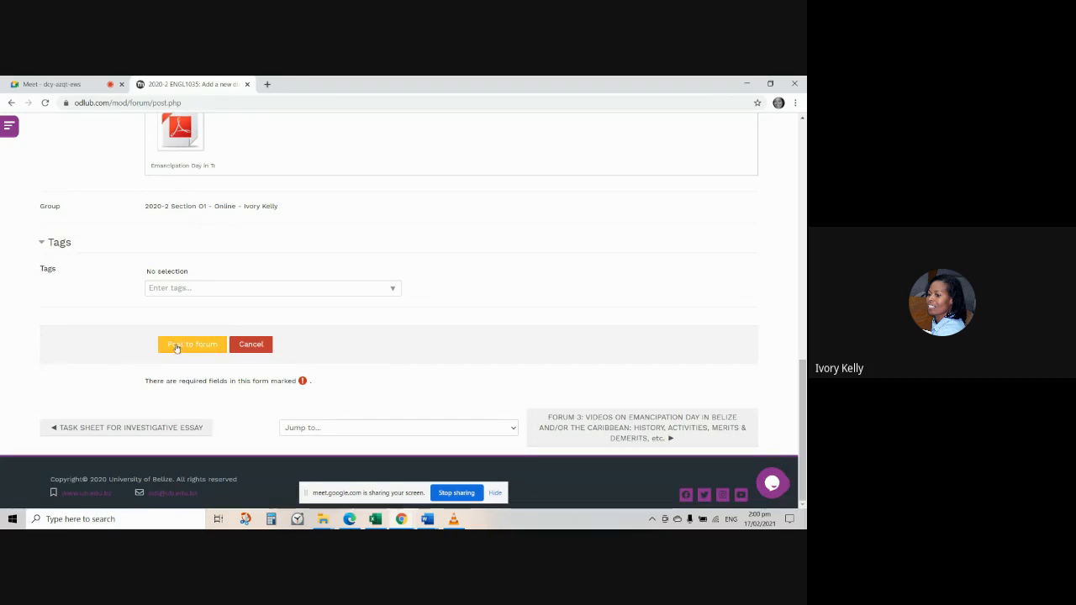
{"action": "left_click", "coordinate": [192, 344]}
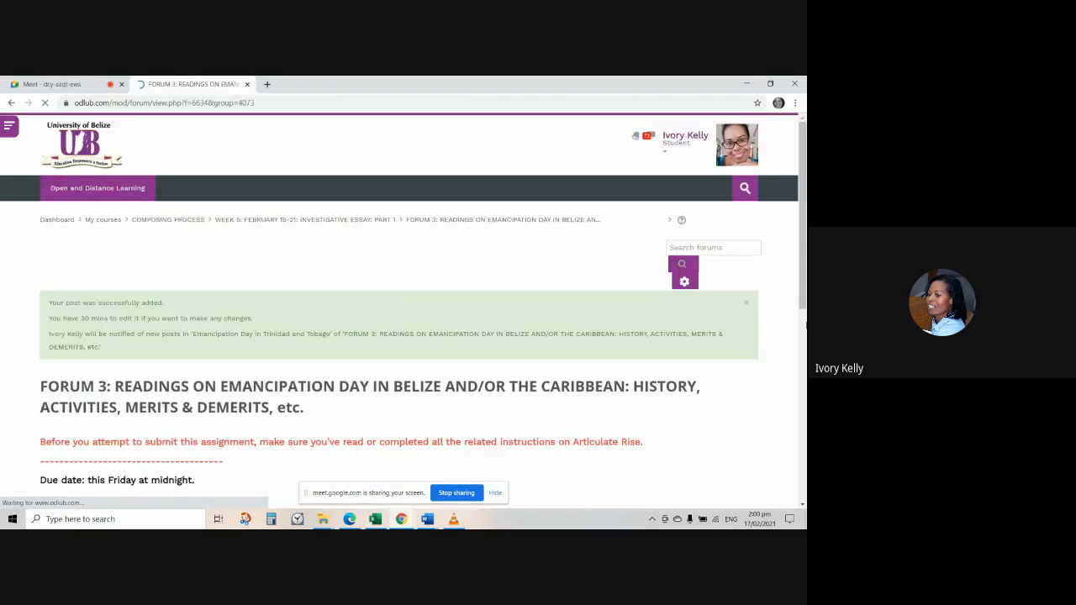
{"action": "scroll", "scroll_direction": "down", "scroll_amount": 3}
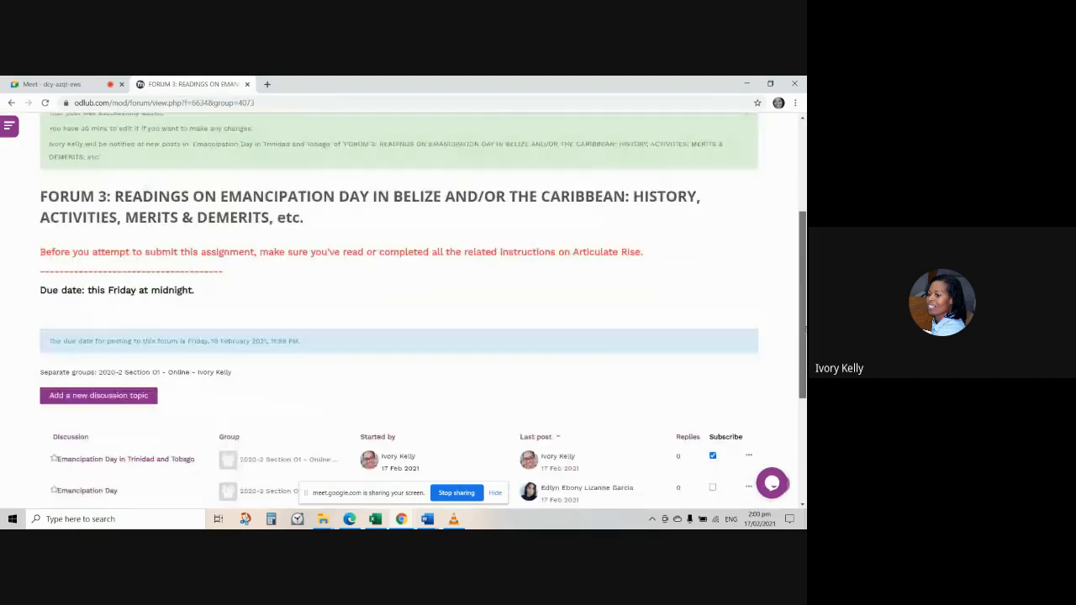
{"action": "scroll", "scroll_direction": "down", "scroll_amount": 3}
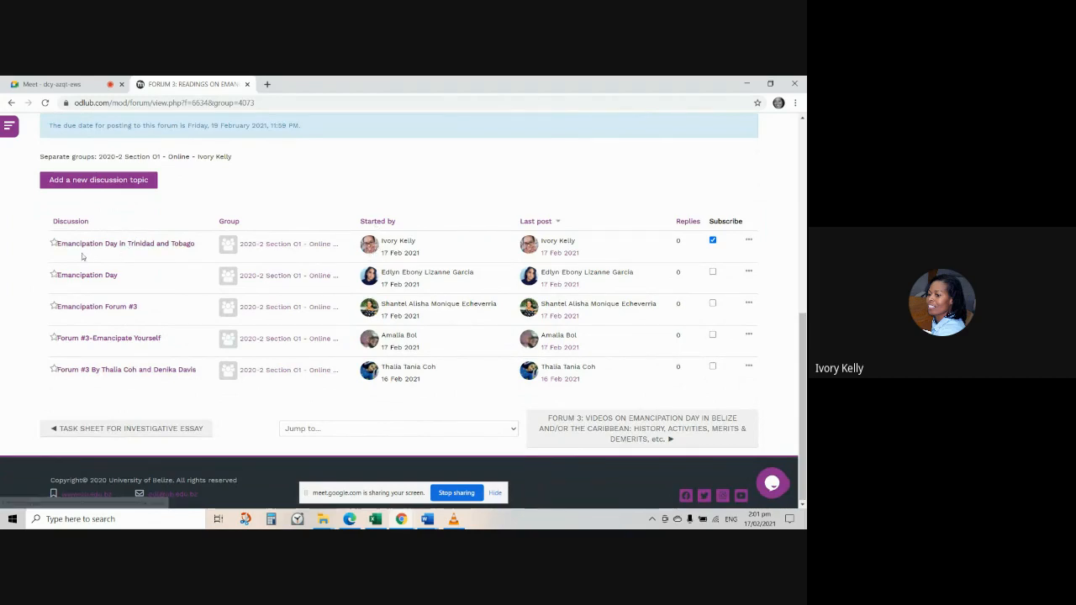
{"action": "mouse_move", "coordinate": [54, 243]}
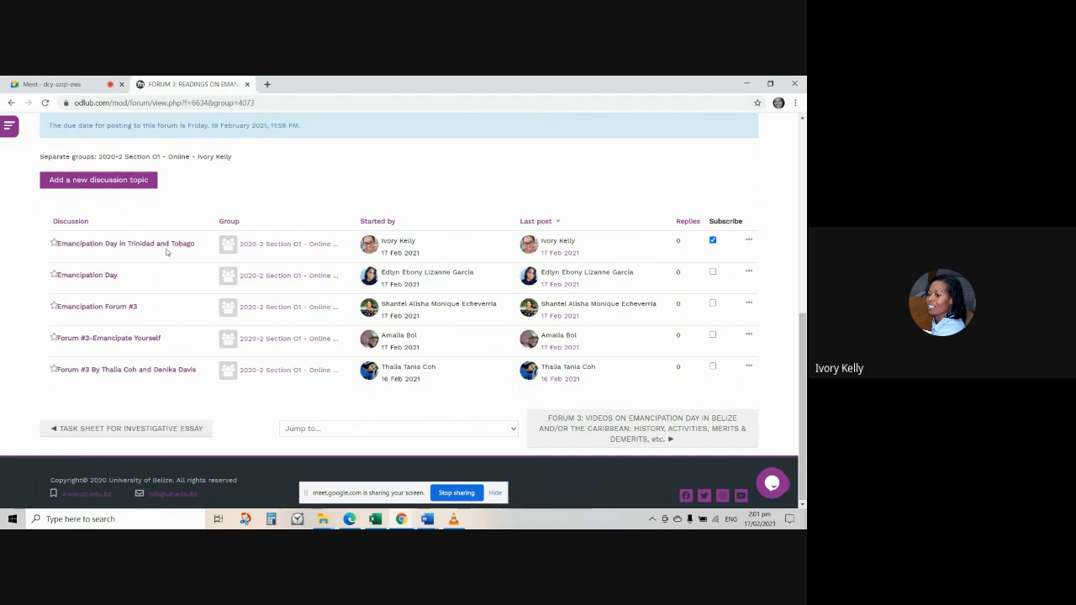
Step: Open the Emancipation Day in Trinidad and Tobago discussion and download and open its attached PDF
{"action": "left_click", "coordinate": [125, 243]}
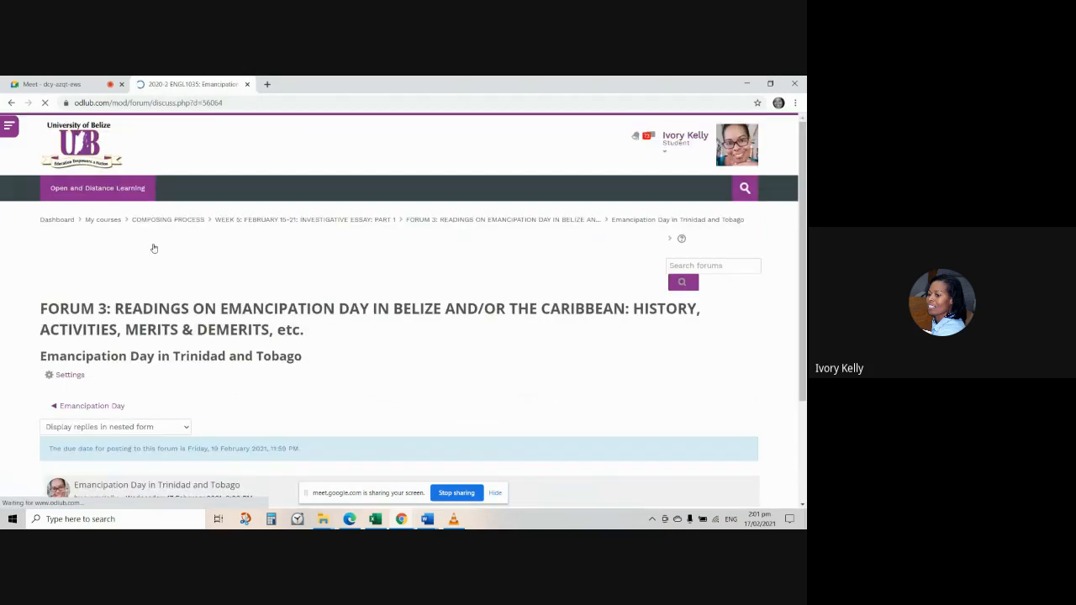
{"action": "scroll", "scroll_direction": "down", "scroll_amount": 3}
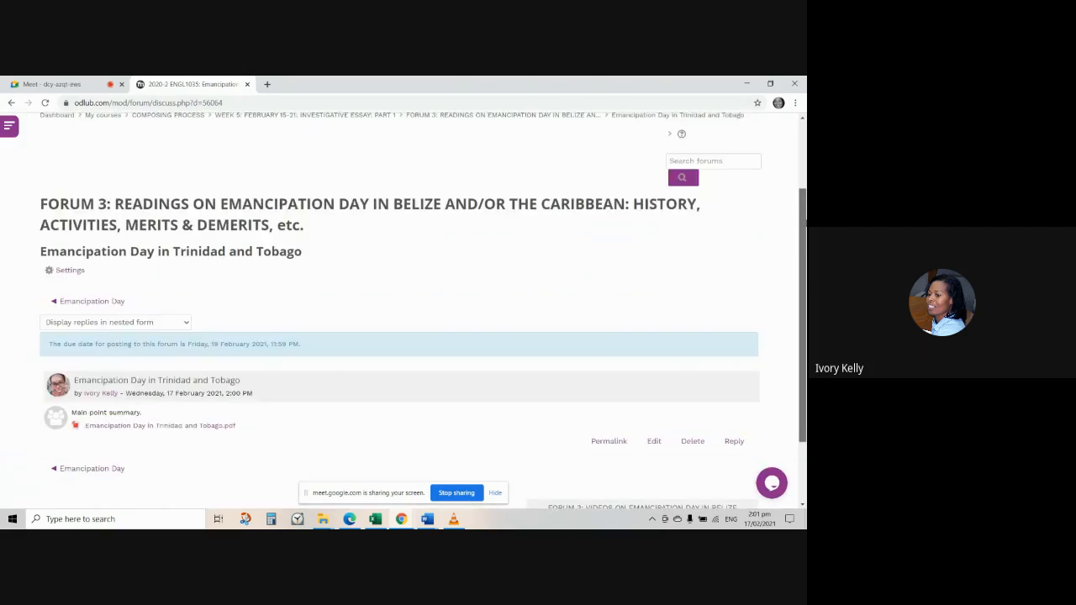
{"action": "scroll", "scroll_direction": "down", "scroll_amount": 3}
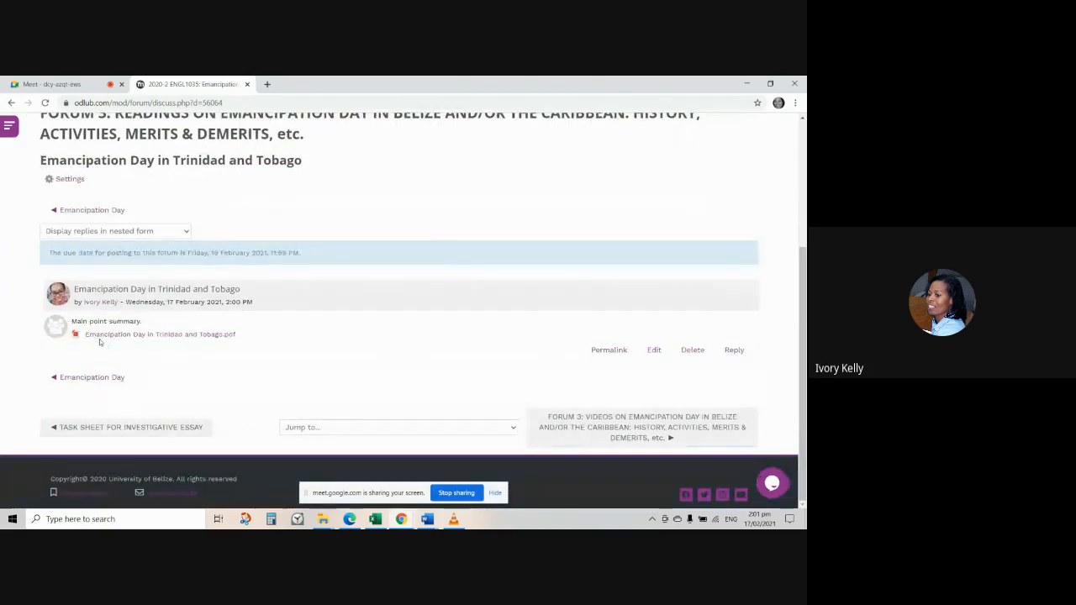
{"action": "left_click", "coordinate": [160, 334]}
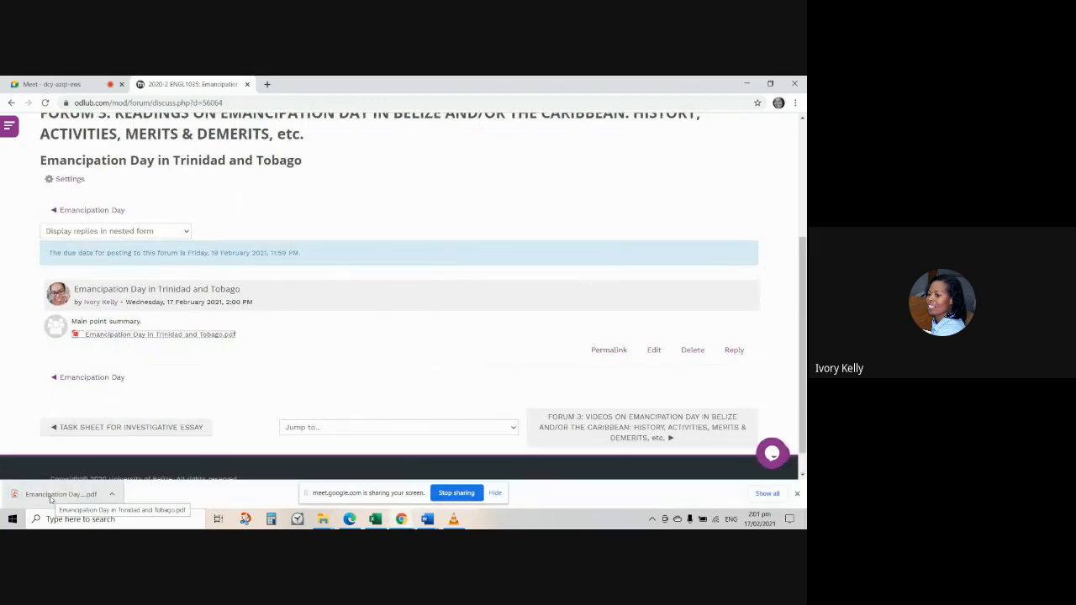
{"action": "left_click", "coordinate": [60, 493]}
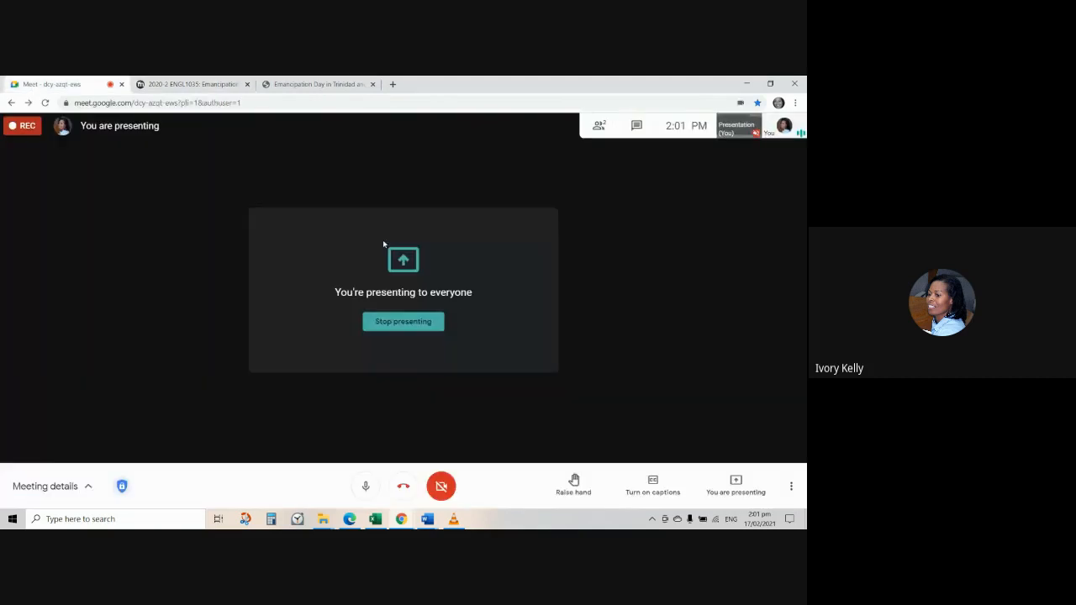
{"action": "mouse_move", "coordinate": [664, 361]}
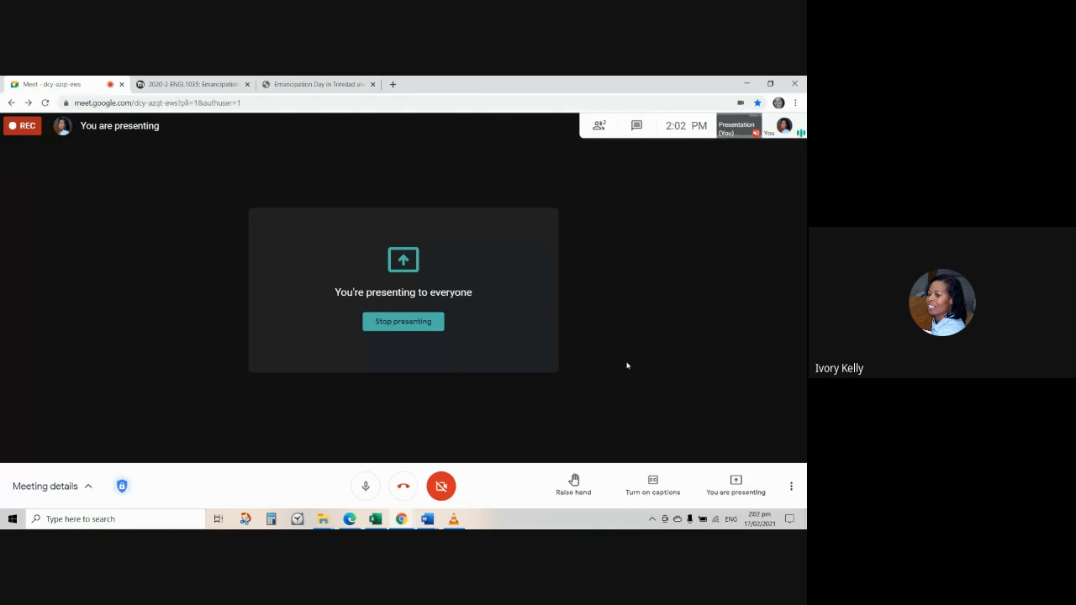
{"action": "mouse_move", "coordinate": [441, 486]}
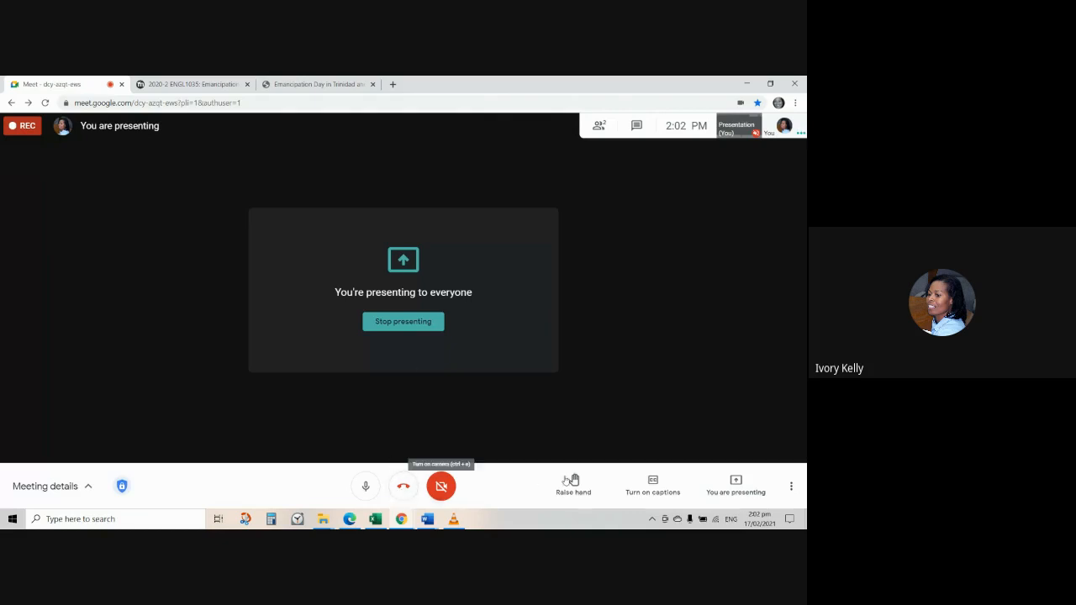